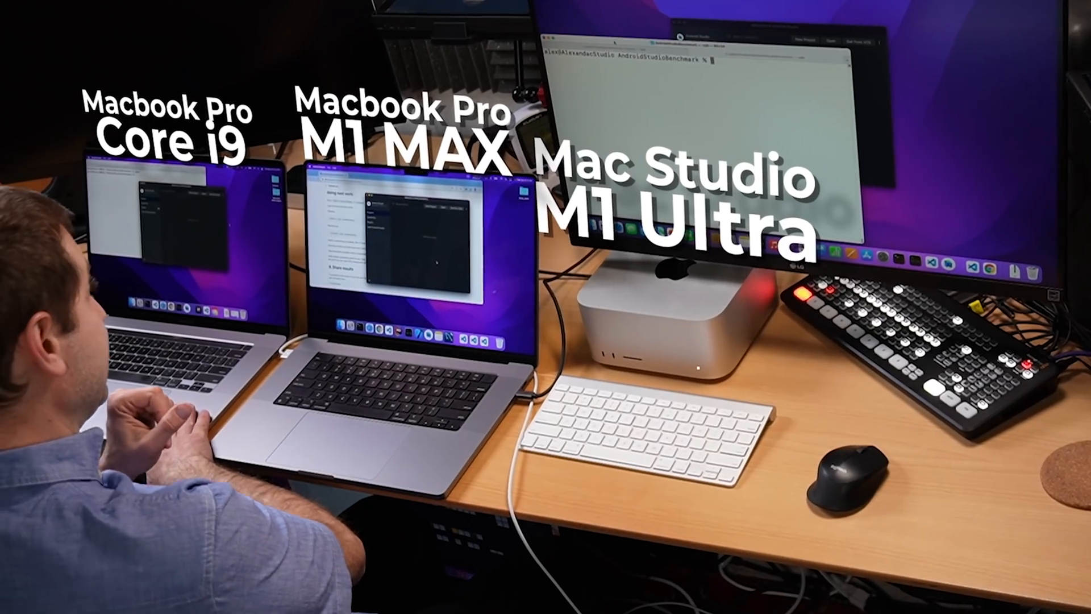
# Bring up Google Chrome's Dock context menu with Options, Show Recents and Open.
pyautogui.rightClick(303, 582)
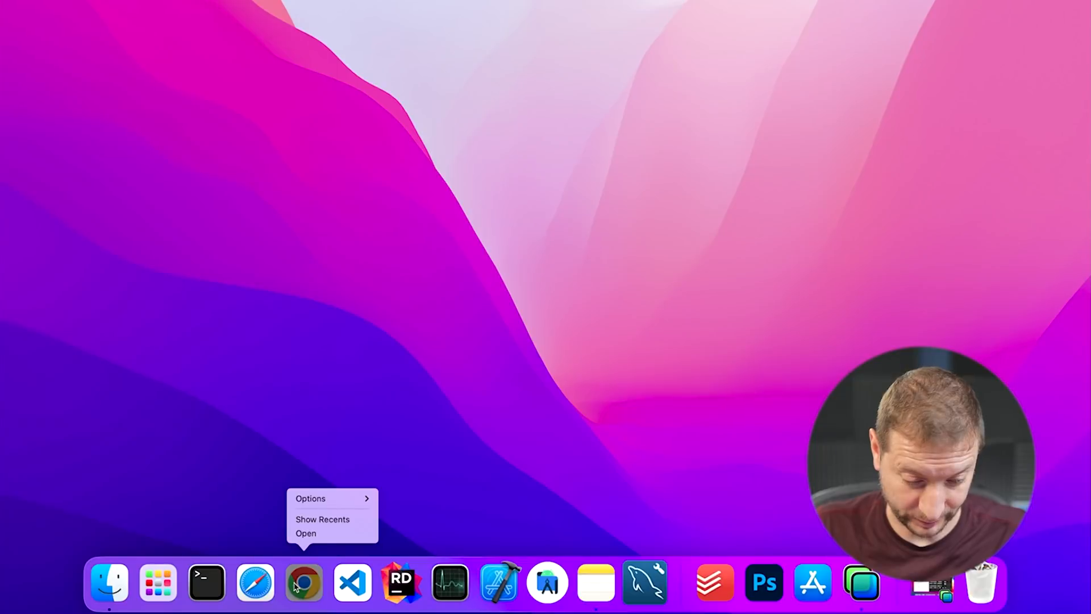
# Launch Chrome and load the Speedometer 2.0 BrowserBench page from the 'speedometer 2' search.
pyautogui.click(778, 102)
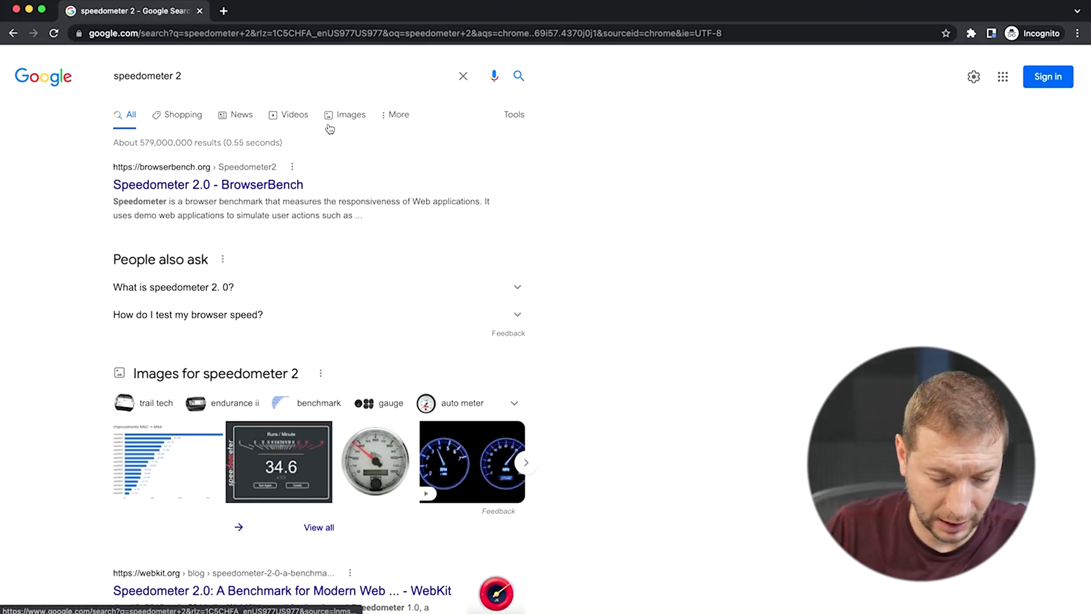
pyautogui.click(207, 184)
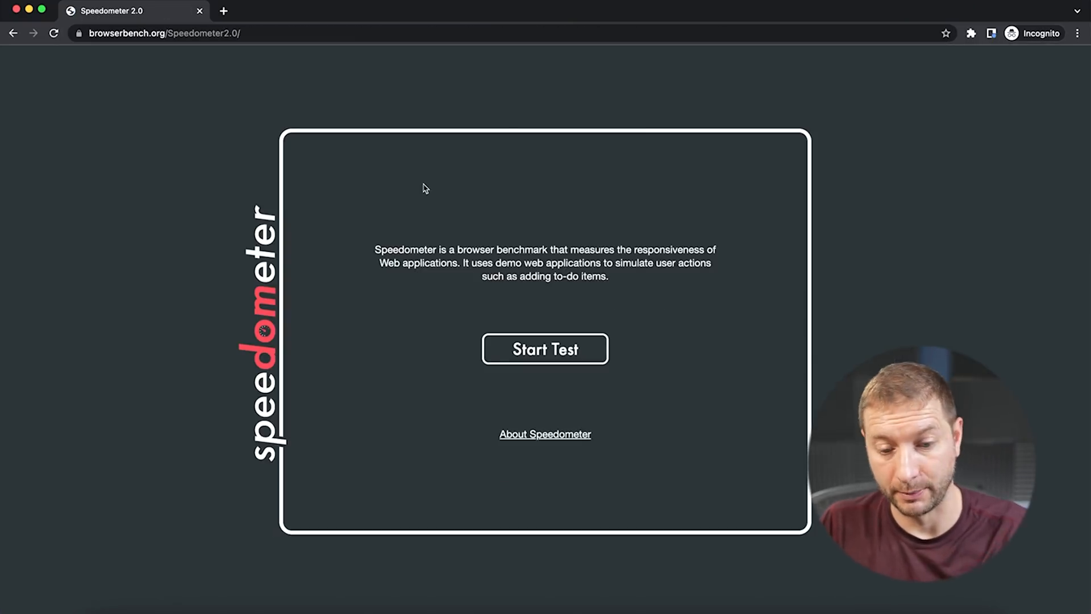
# Start the Speedometer 2.0 benchmark run, which finishes at 309 ± 13.
pyautogui.click(545, 349)
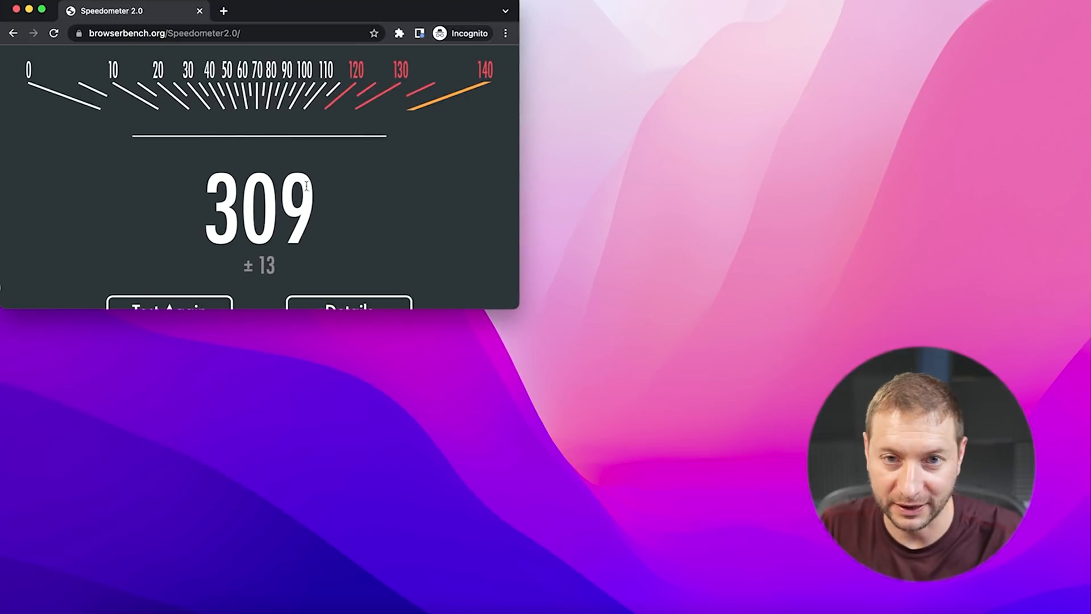
pyautogui.moveTo(312, 194)
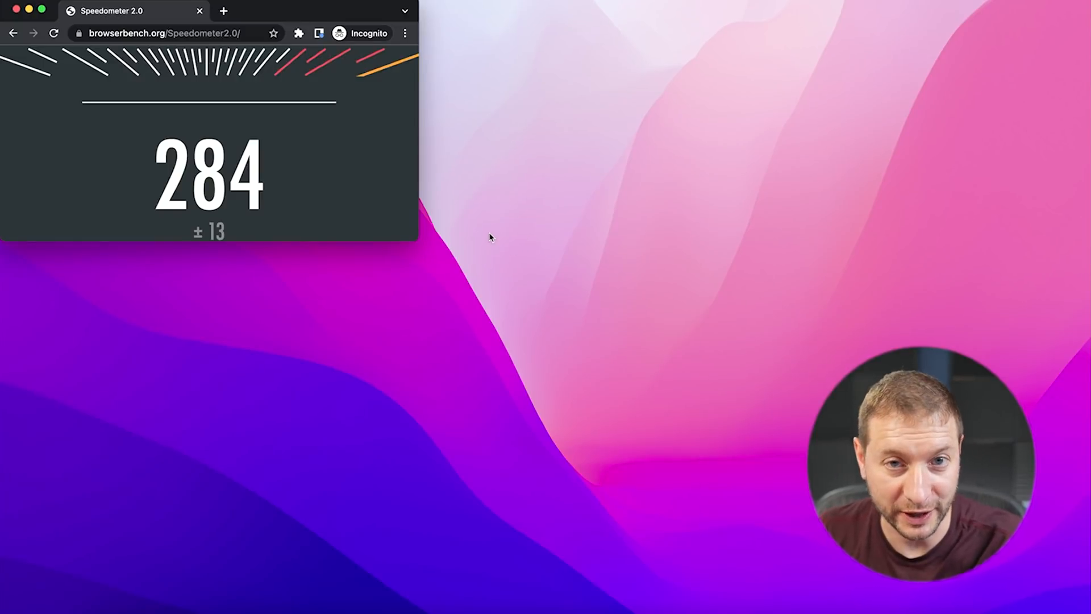
pyautogui.moveTo(388, 230)
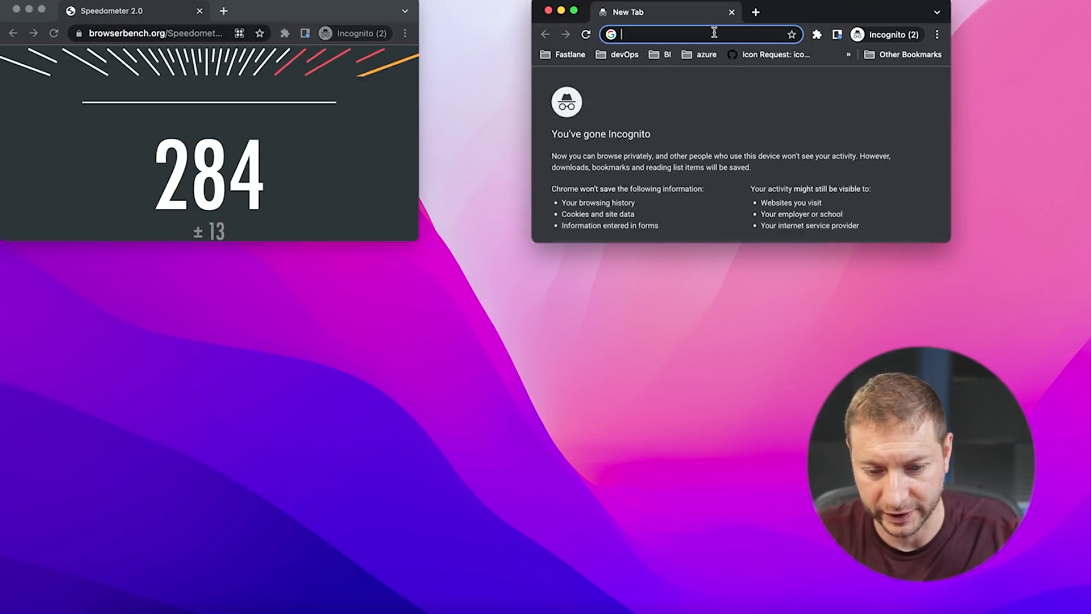
# Load browserbench.org/Speedometer2.0/ in the new window and run the benchmark in both windows at once.
pyautogui.write('browserbench.org/Speedometer2.0/')
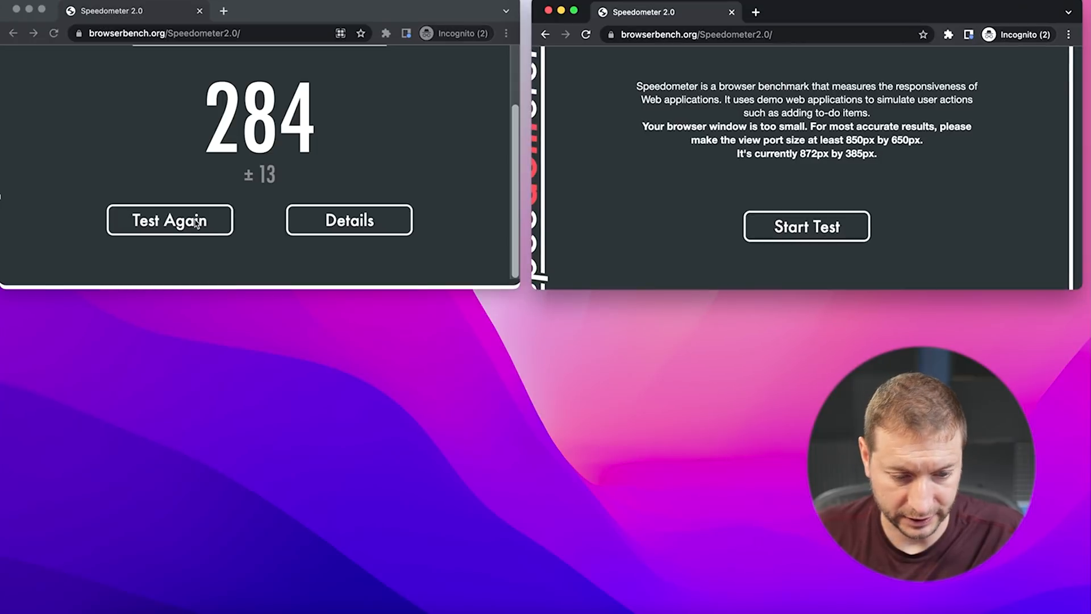
pyautogui.click(169, 220)
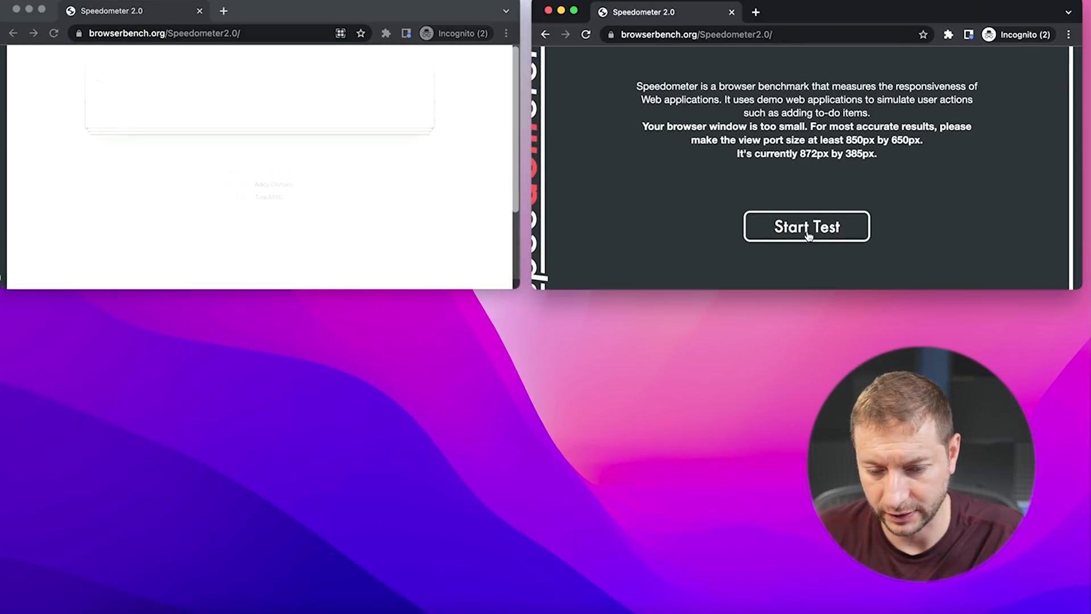
pyautogui.click(806, 226)
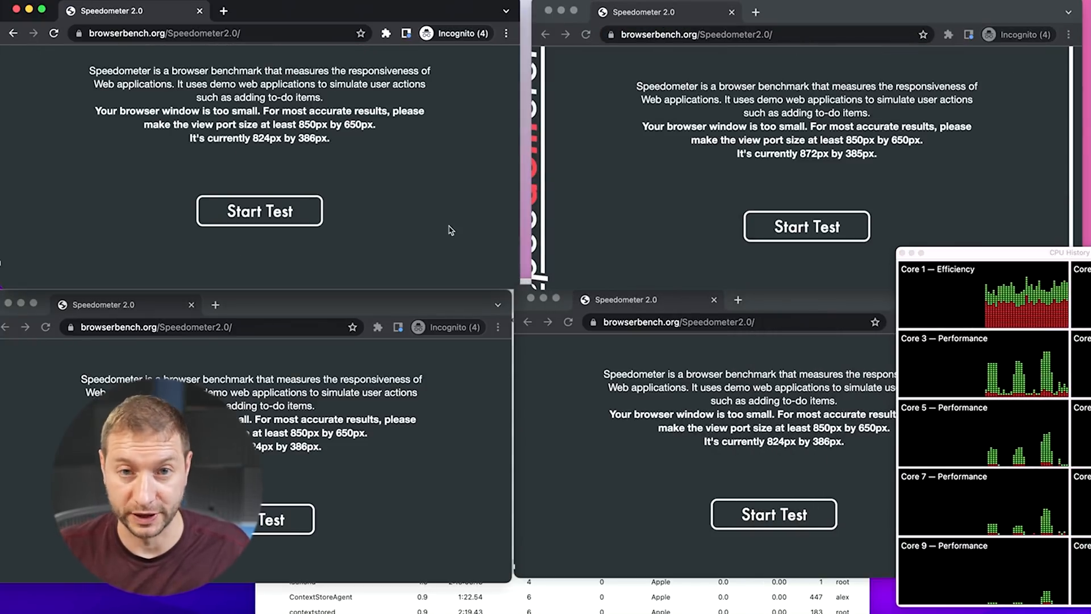
pyautogui.click(259, 210)
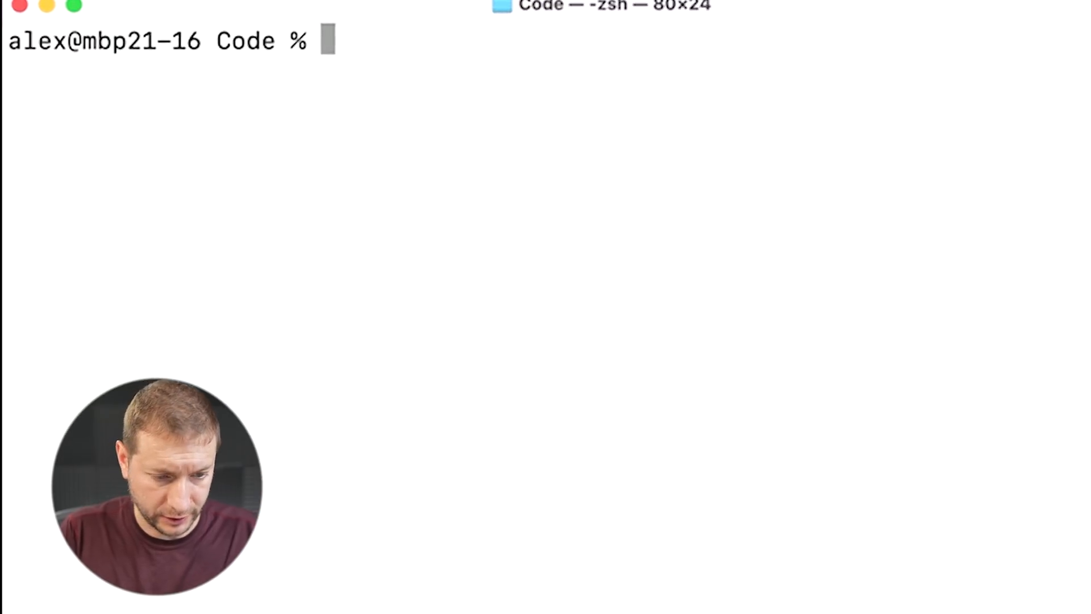
# Create the automate-speedometer folder in Terminal and open it in VS Code with 'code .'.
pyautogui.write('mkdir automate-speedometer')
pyautogui.write('cd automate-speedometer')
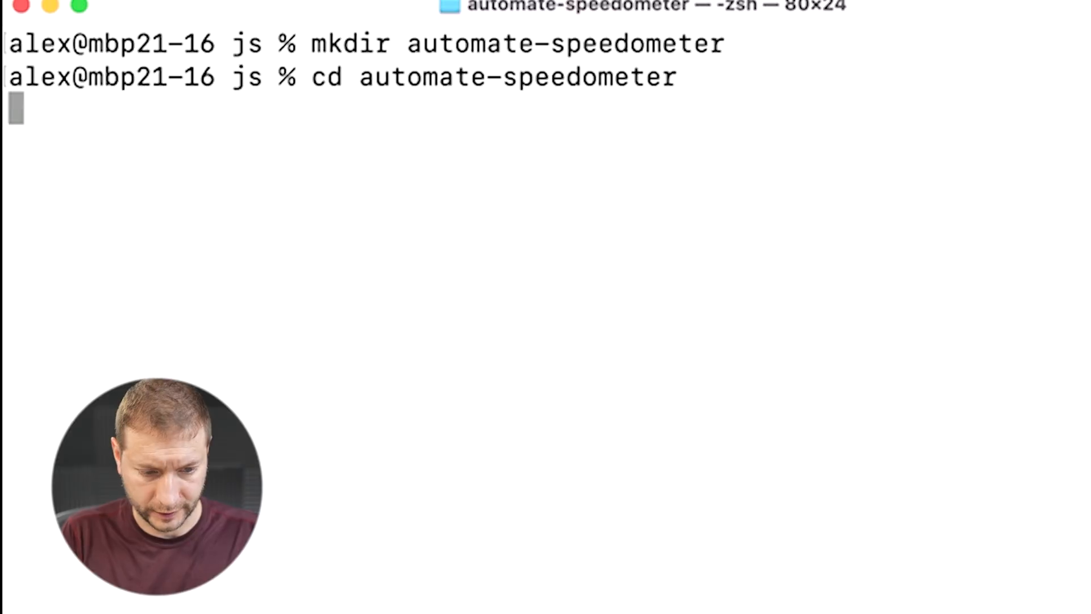
pyautogui.write('code .')
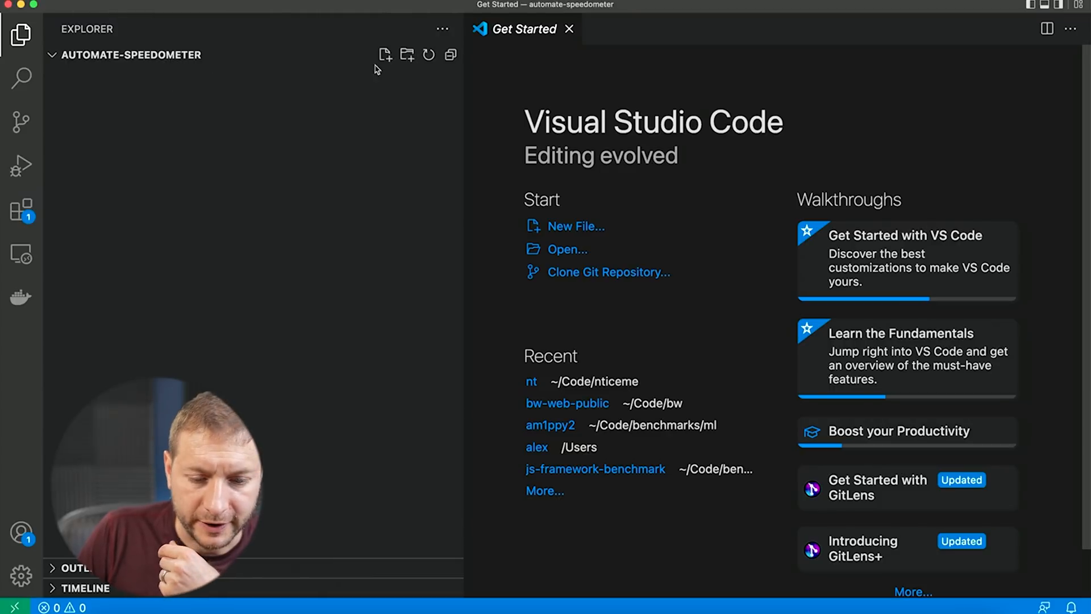
pyautogui.write('s')
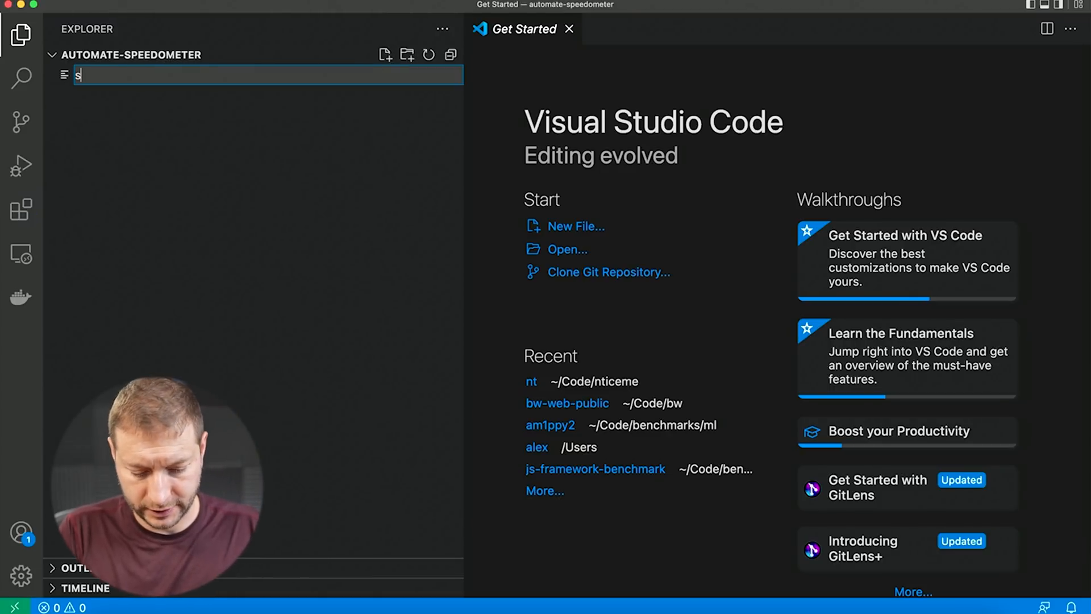
pyautogui.write('tart.poy')
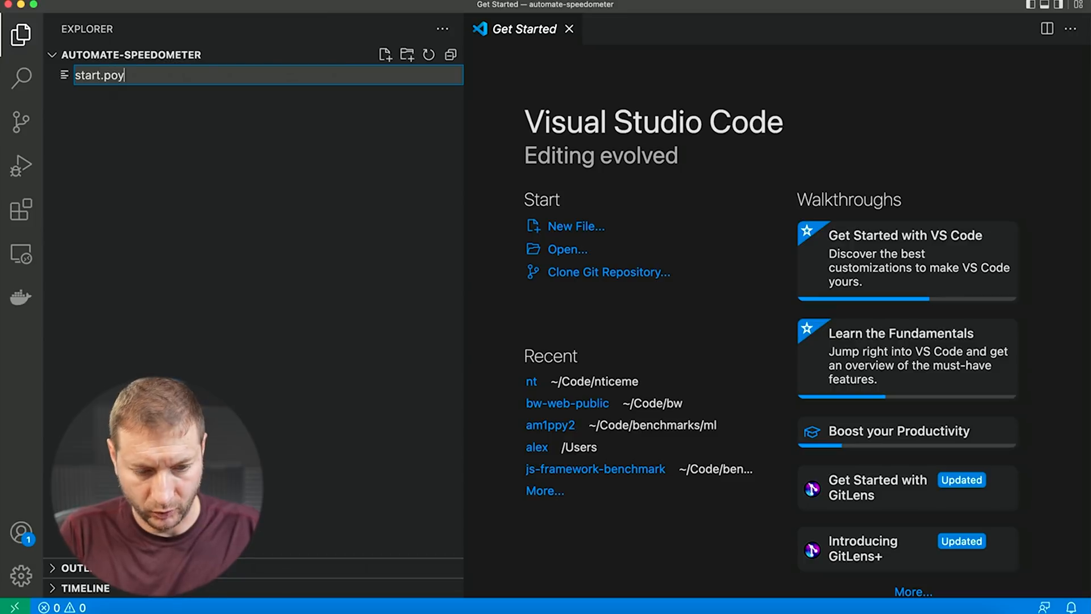
pyautogui.press('Enter')
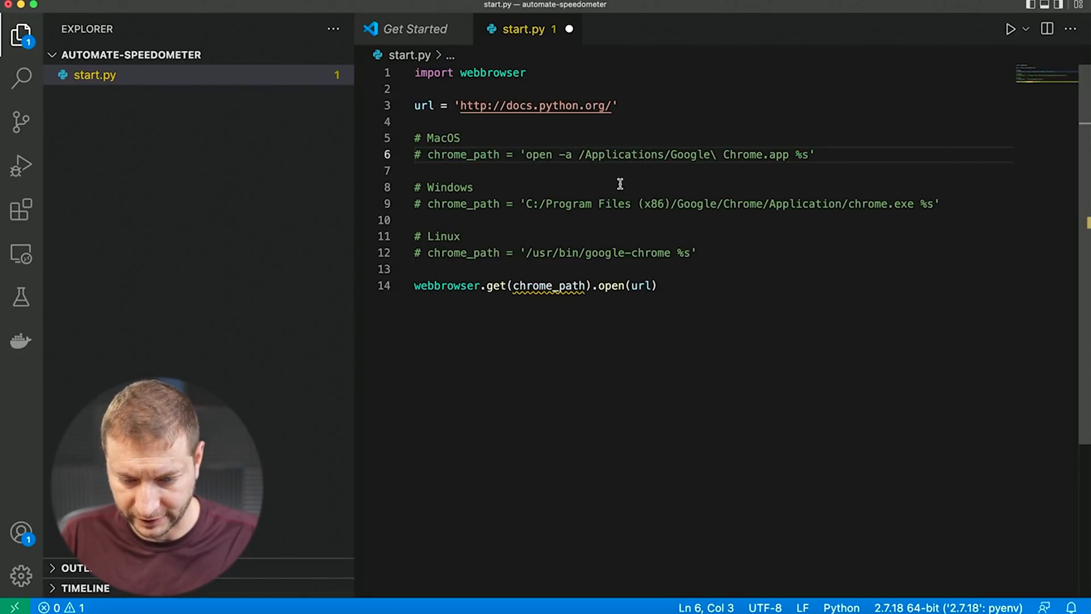
pyautogui.write('s')
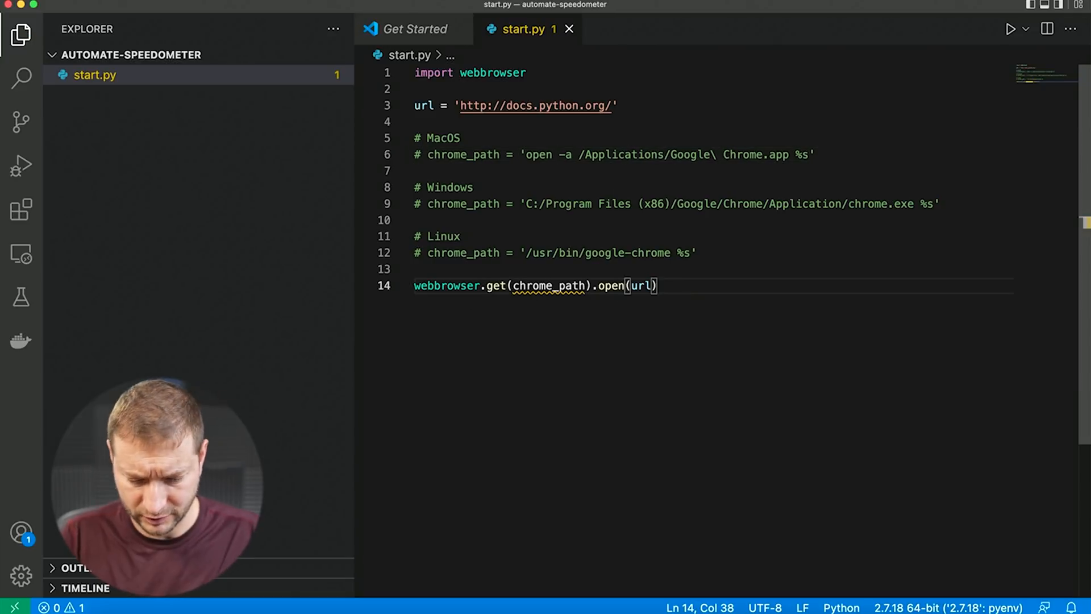
pyautogui.write('webbrowser.open_new(url')
pyautogui.write('#')
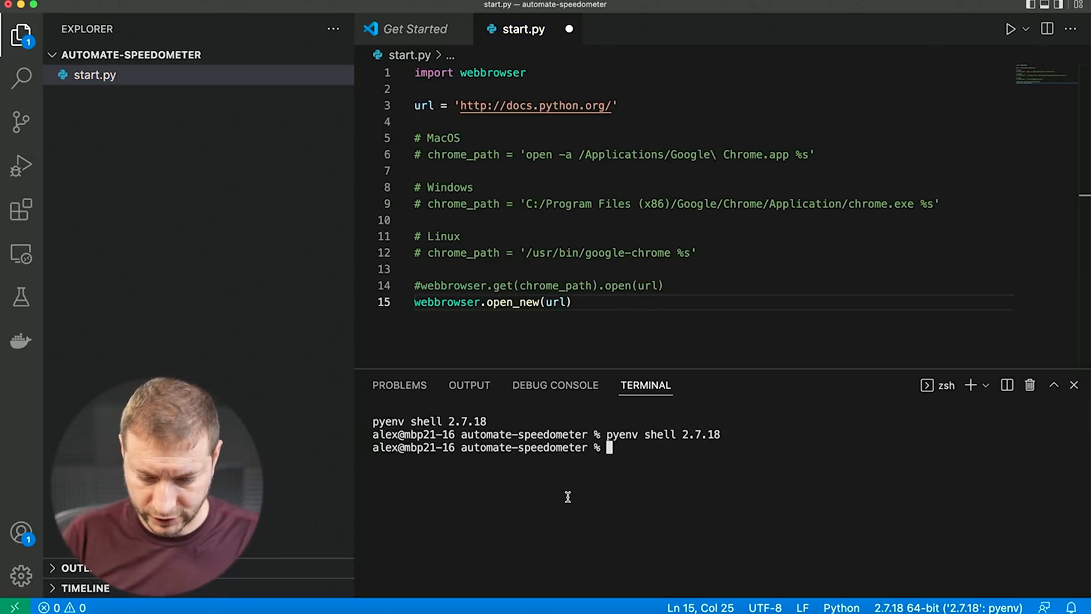
# Check the terminal's Python version and list the conda environments.
pyautogui.write('python --version')
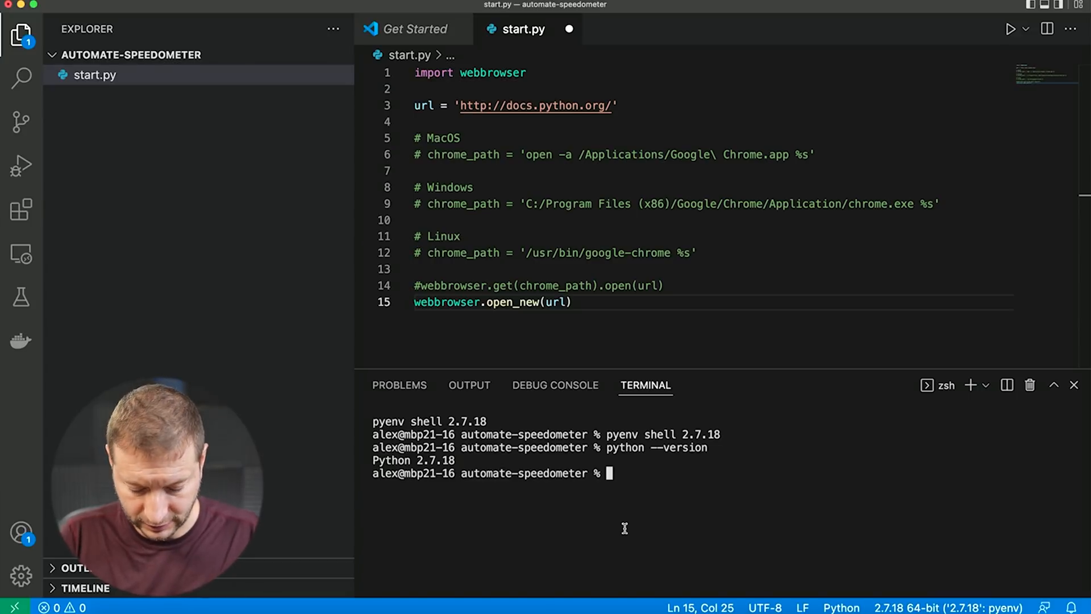
pyautogui.write('conda en')
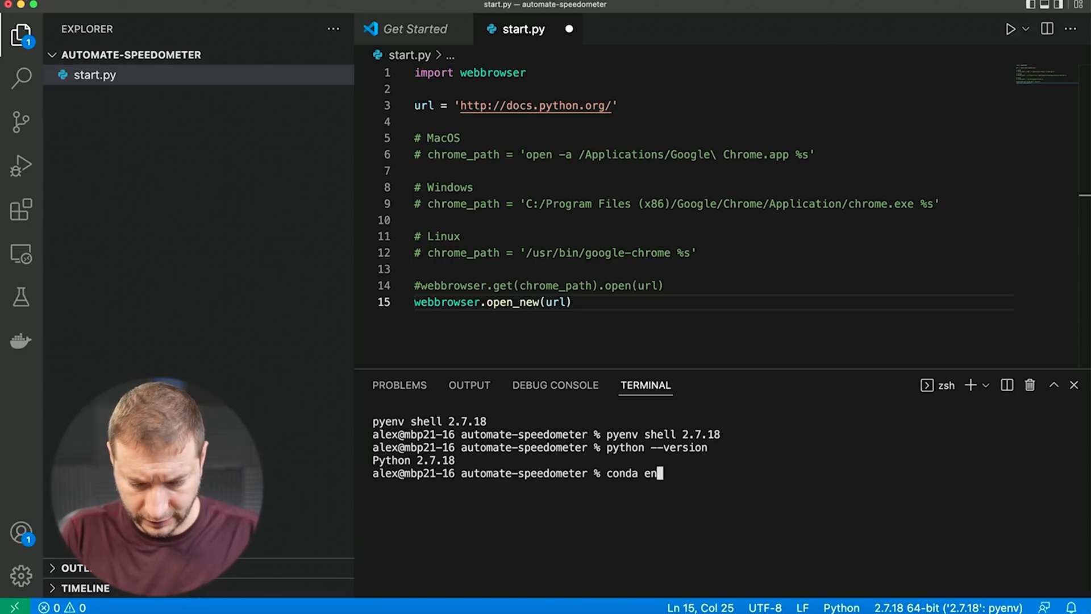
pyautogui.press('Enter')
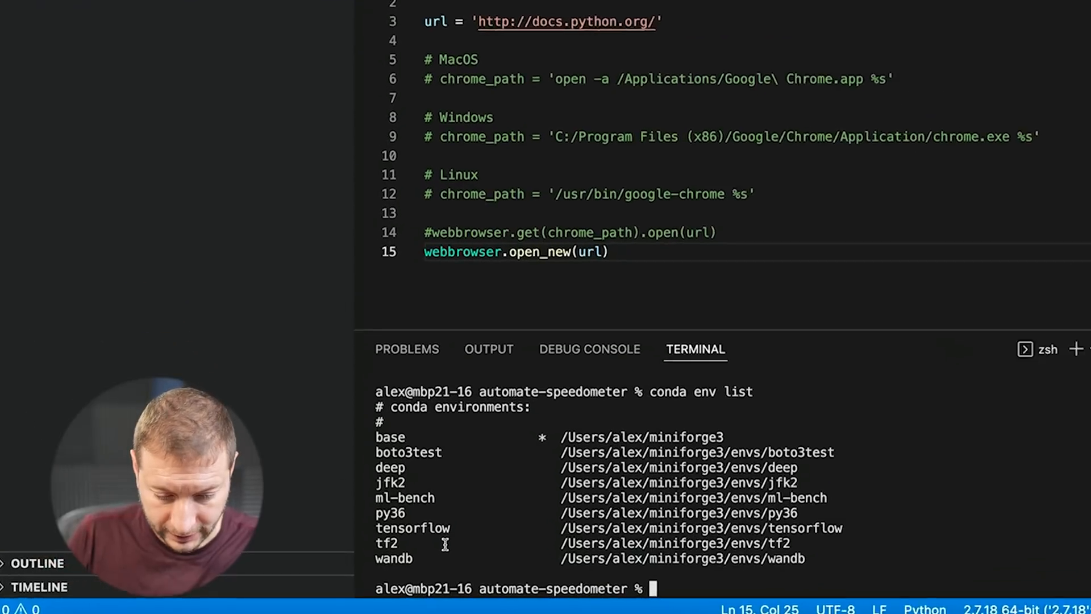
# Activate the Python 3.10.0 conda environment, verify the version and run 'python start.py'.
pyautogui.write('conda')
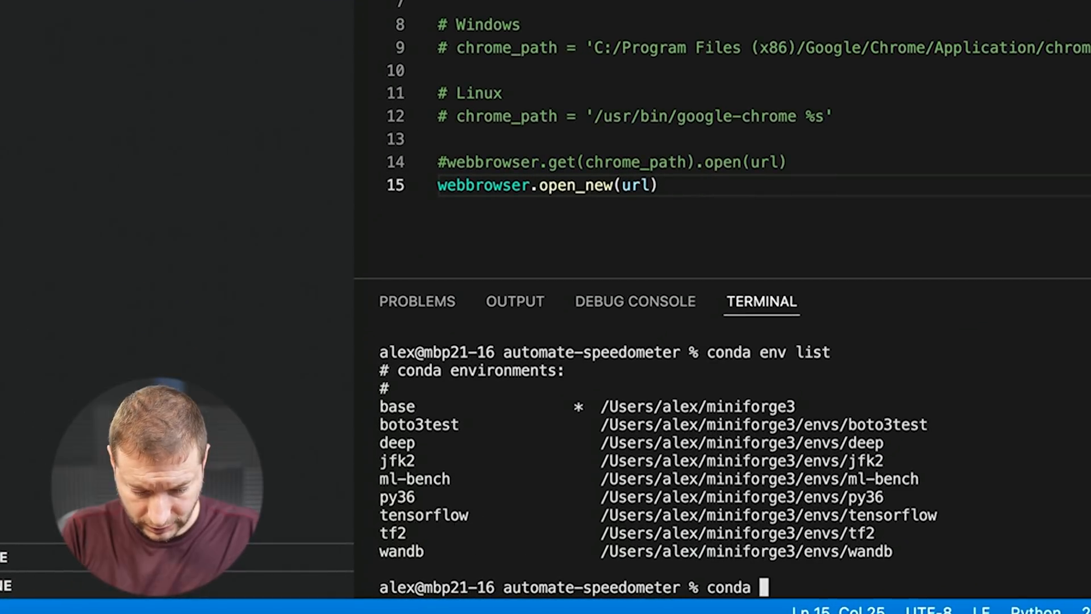
pyautogui.write('activate w')
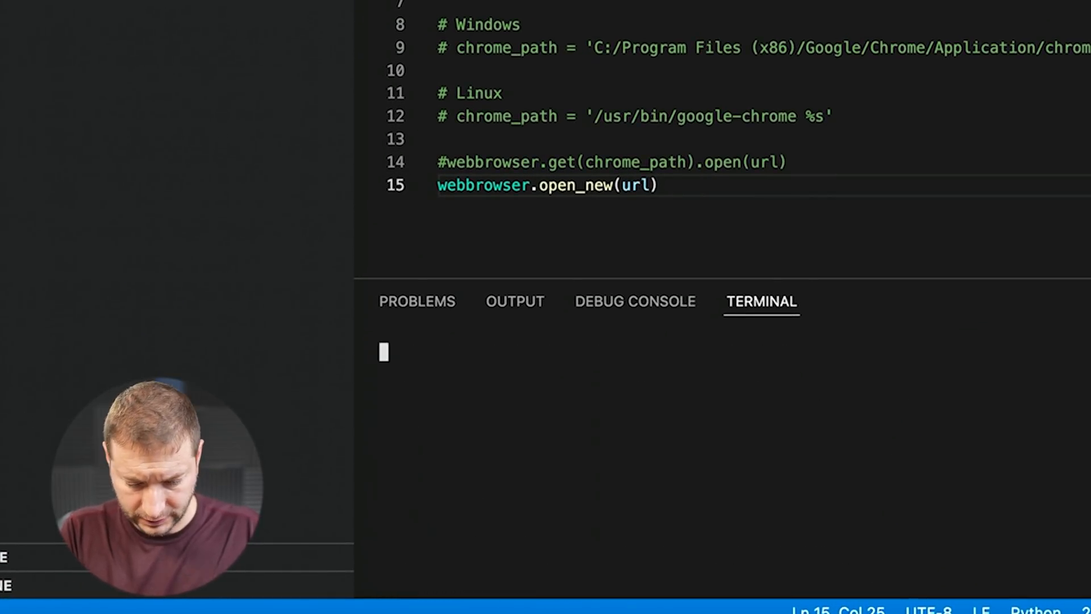
pyautogui.write('python --version')
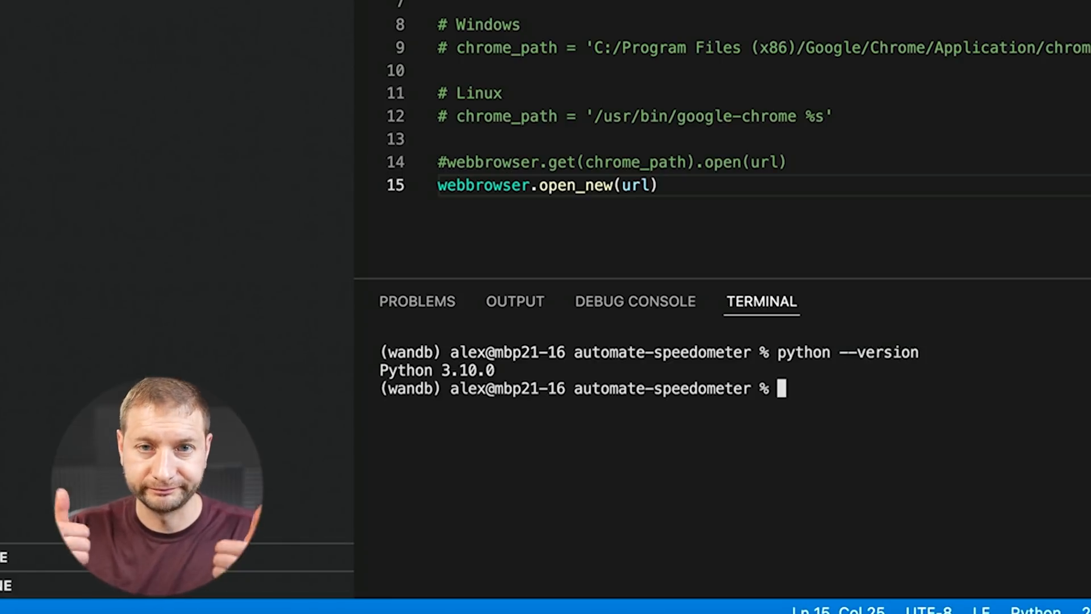
pyautogui.write('python')
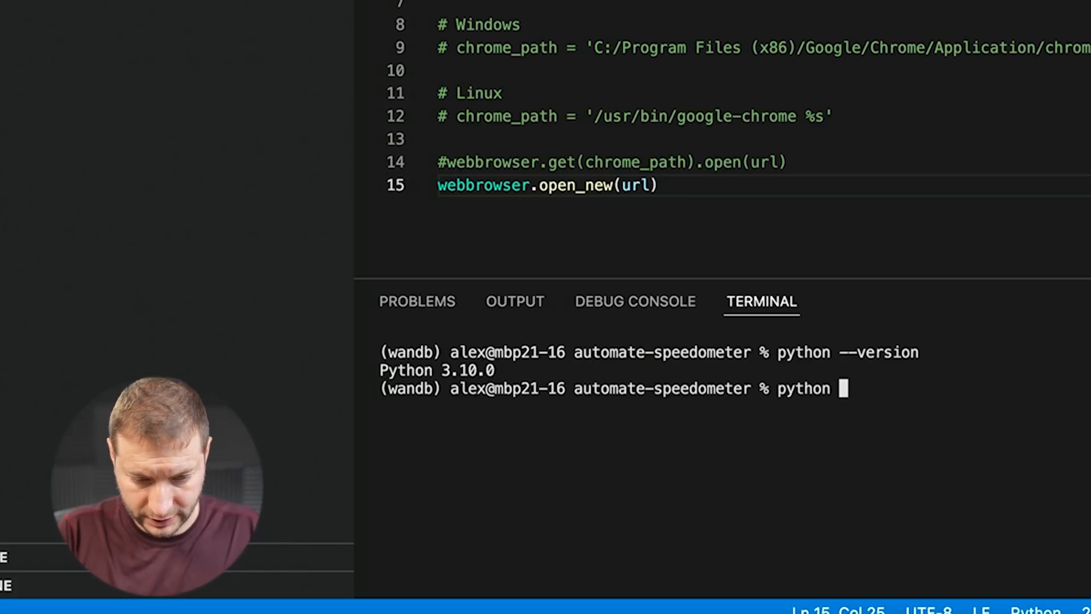
pyautogui.write('start.py')
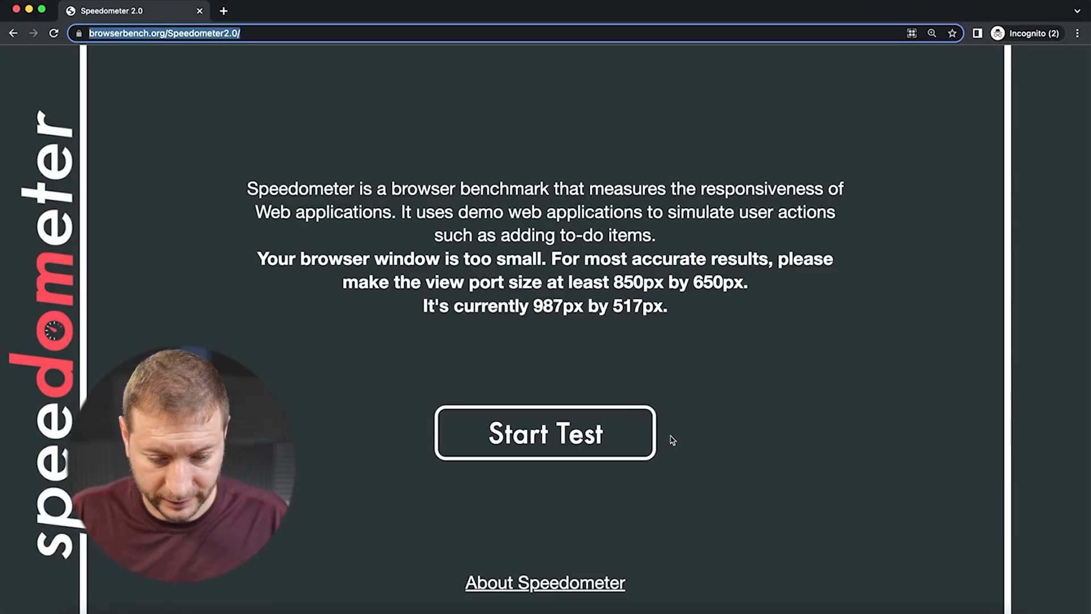
# Start the Speedometer test and sort Activity Monitor's CPU tab by % CPU to watch Chrome helpers.
pyautogui.click(545, 432)
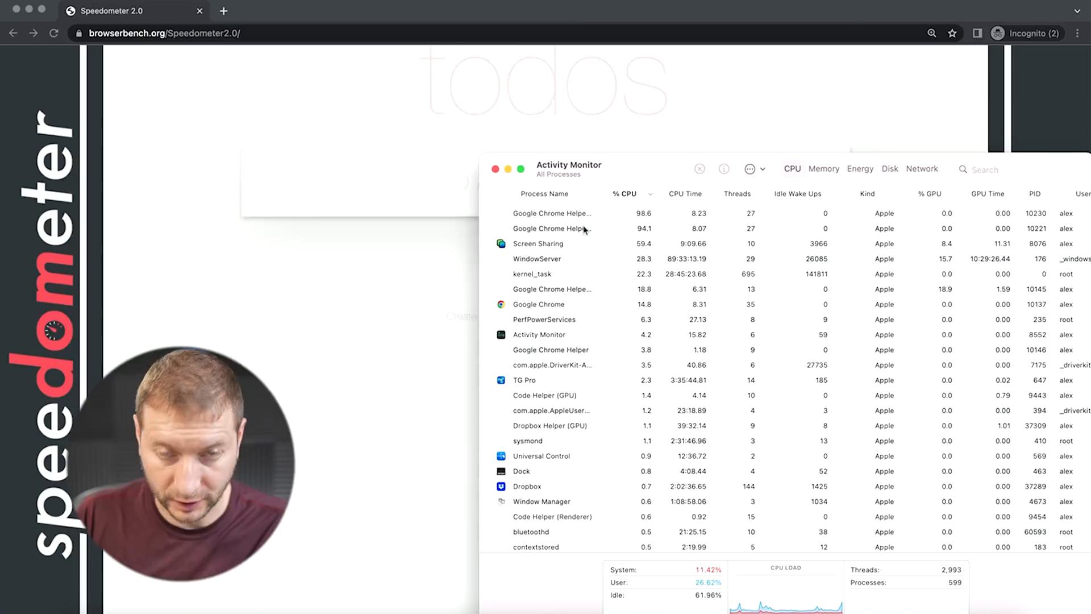
pyautogui.click(551, 229)
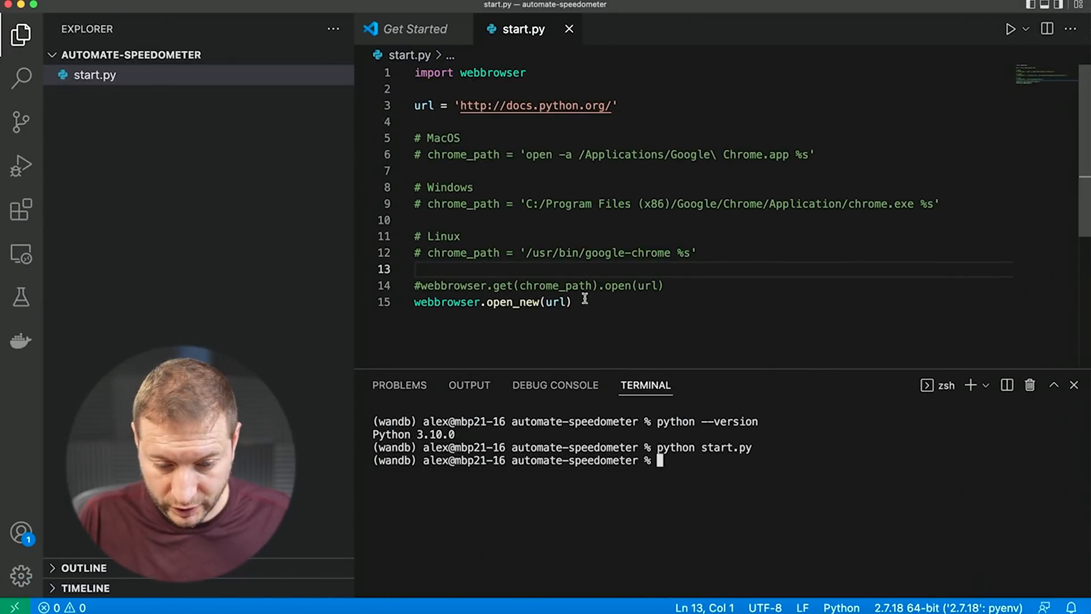
# Keep webbrowser.open_new(url) in start.py so it opens the Python docs in a new Chrome window.
pyautogui.write('webbrowser.open_new(url)')
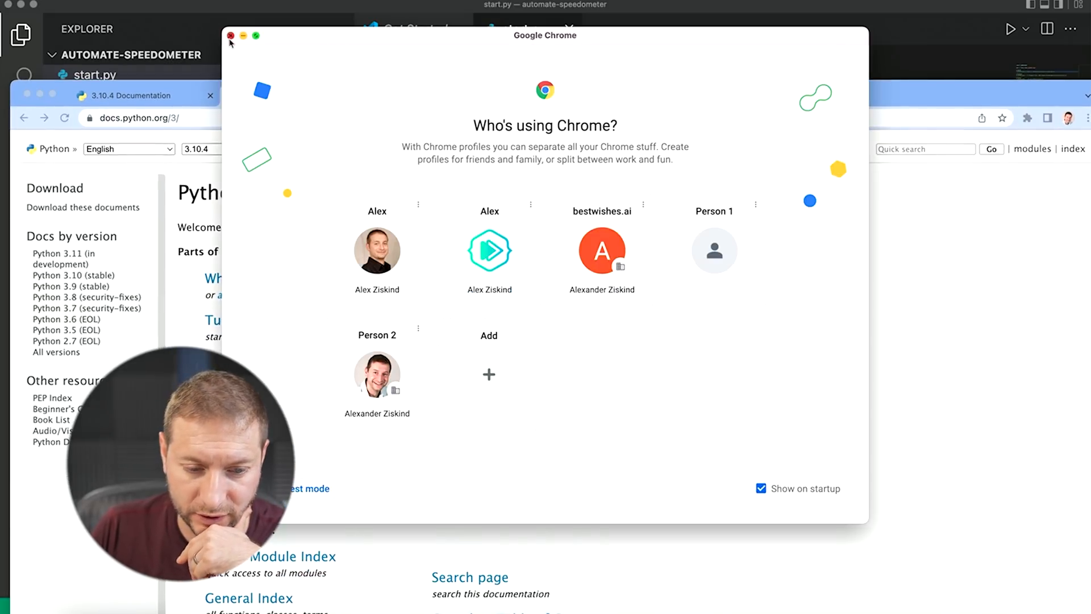
# Dismiss the profile chooser and pick out the subprocess call in the Stack Overflow answer.
pyautogui.click(231, 35)
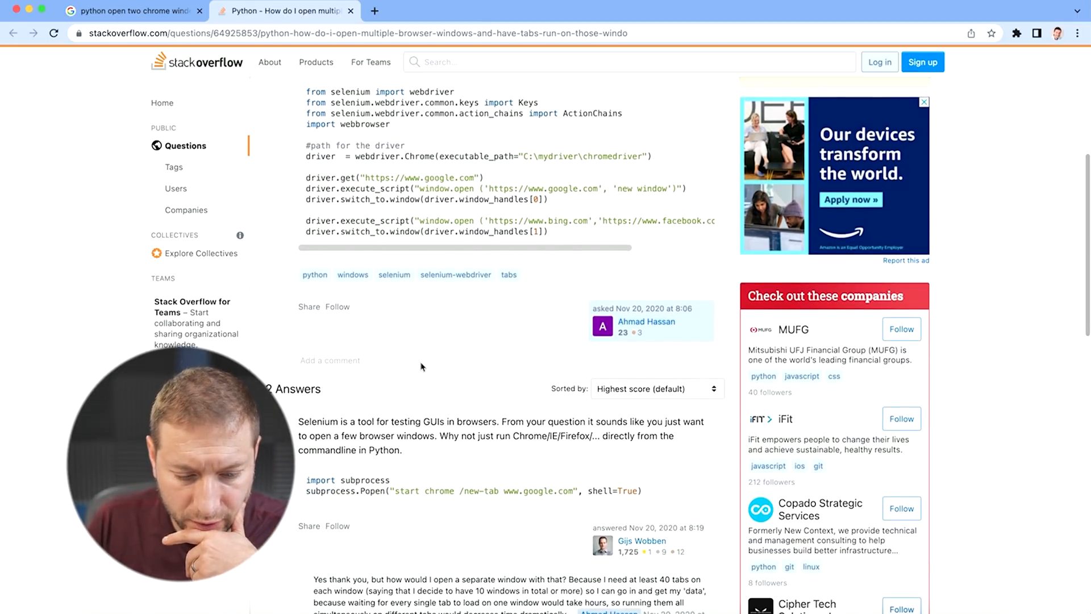
pyautogui.scroll(-3)
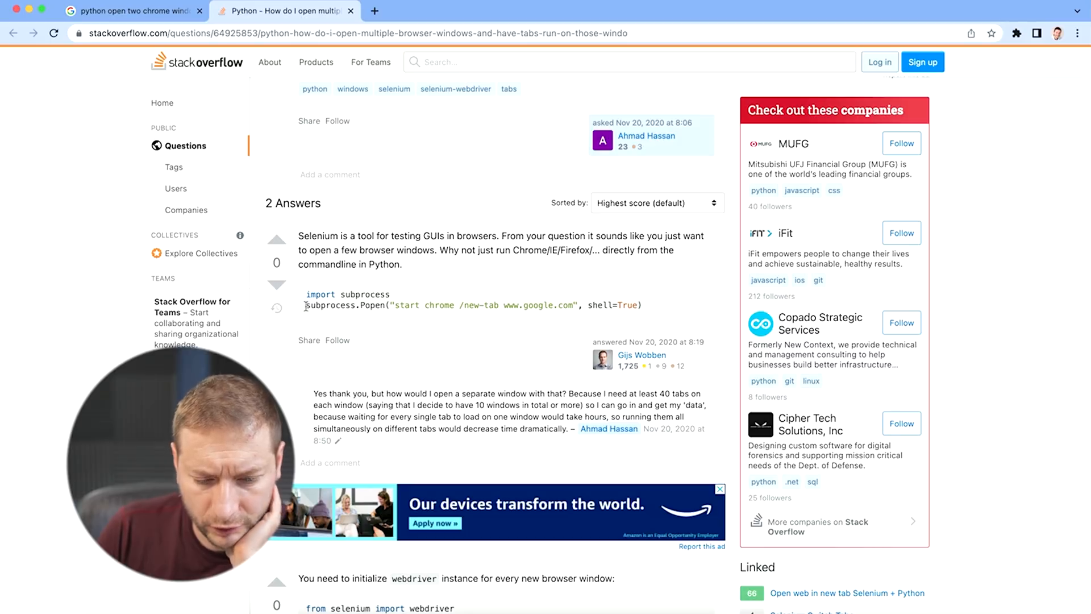
pyautogui.doubleClick(336, 305)
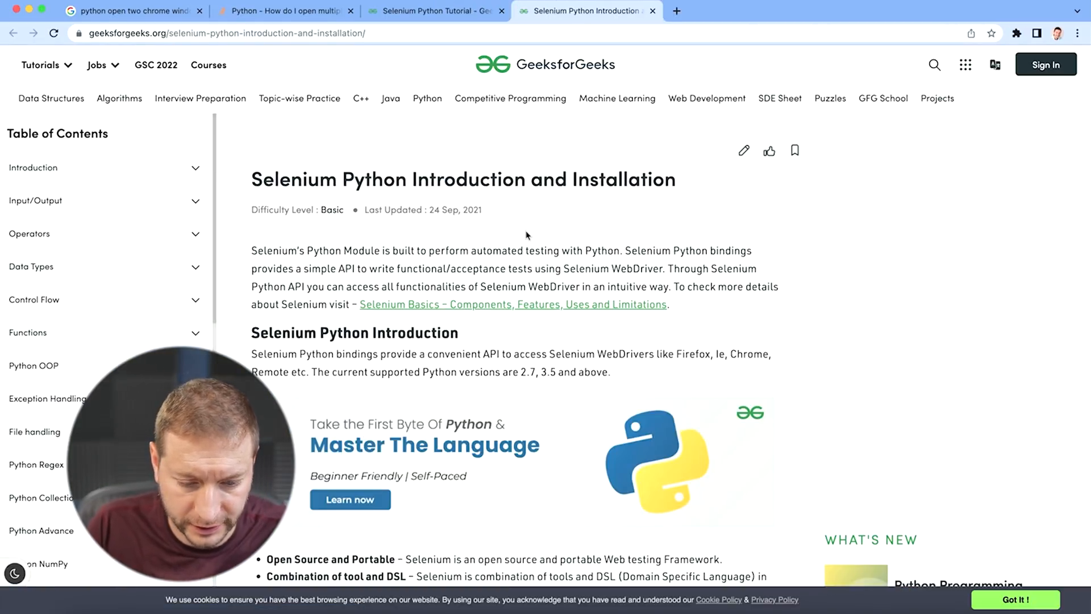
# Scroll to the Installation section and highlight the sentence listing the webdrivers to install.
pyautogui.scroll(-3)
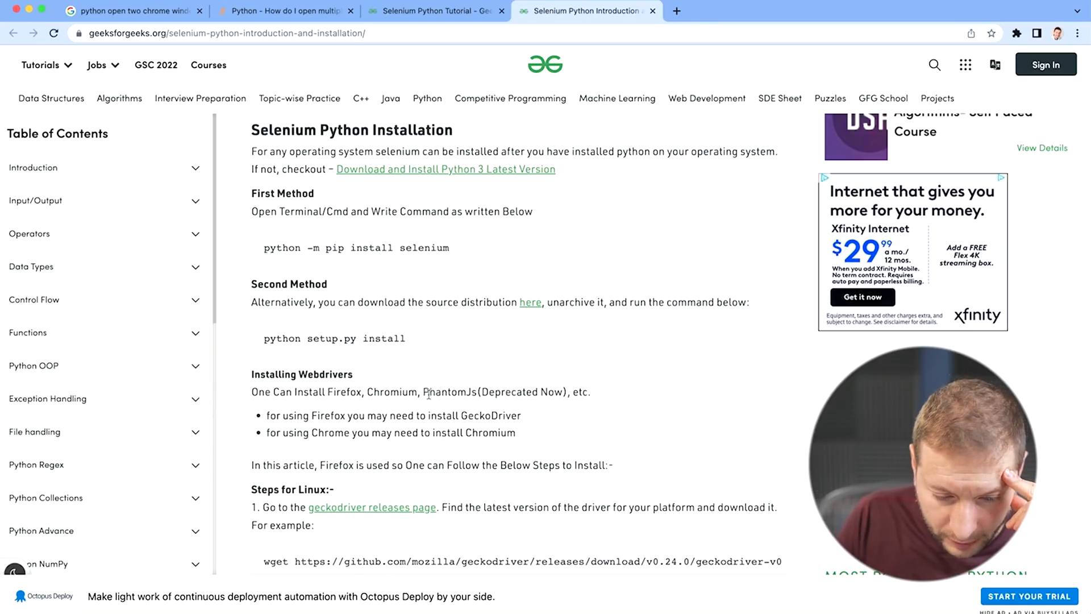
pyautogui.moveTo(251, 391); pyautogui.dragTo(476, 391)
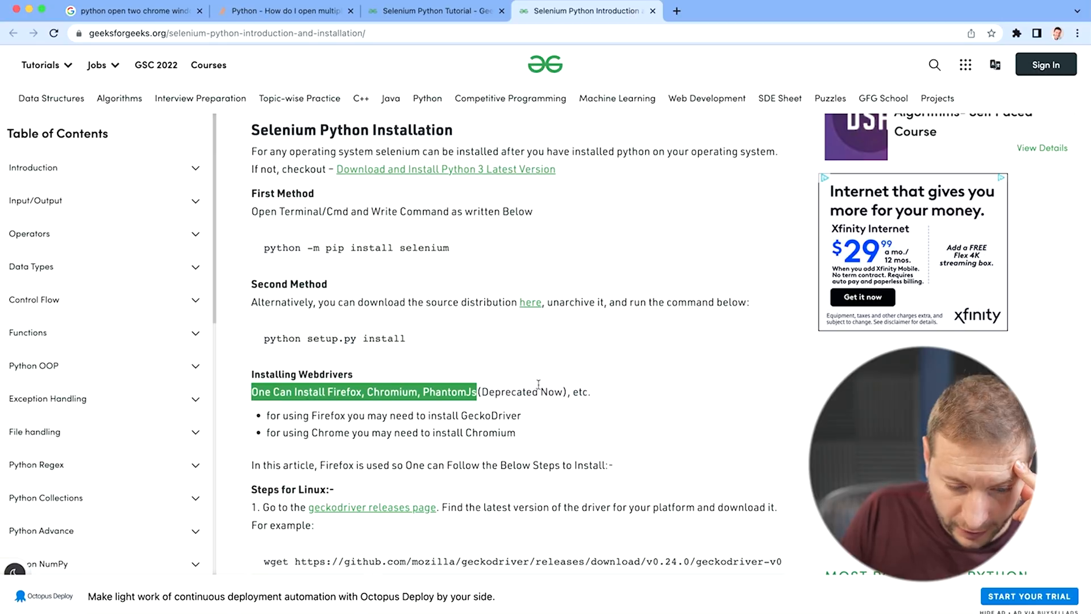
pyautogui.scroll(-3)
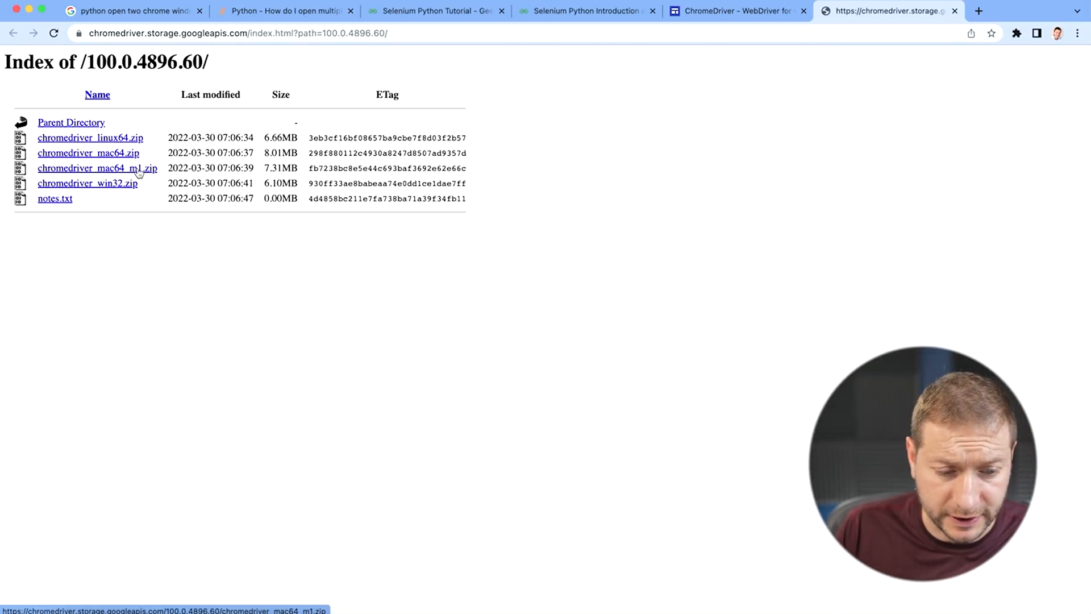
# Download chromedriver_mac64_m1.zip from the 100.0.4896.60 storage index.
pyautogui.click(97, 168)
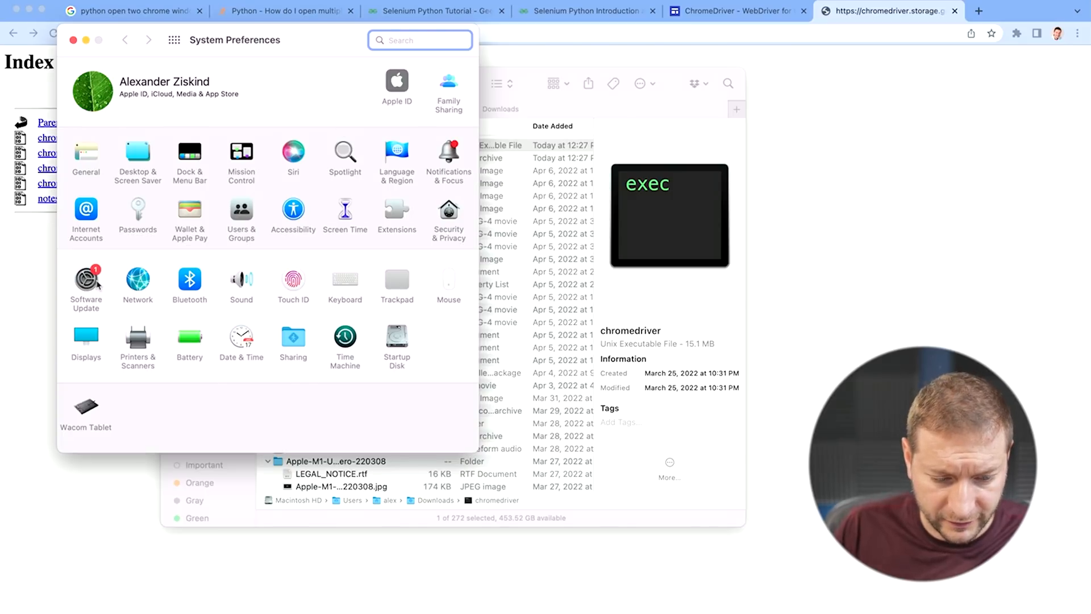
# In Security & Privacy approve Open Anyway for chromedriver, then return to the code editor.
pyautogui.click(449, 214)
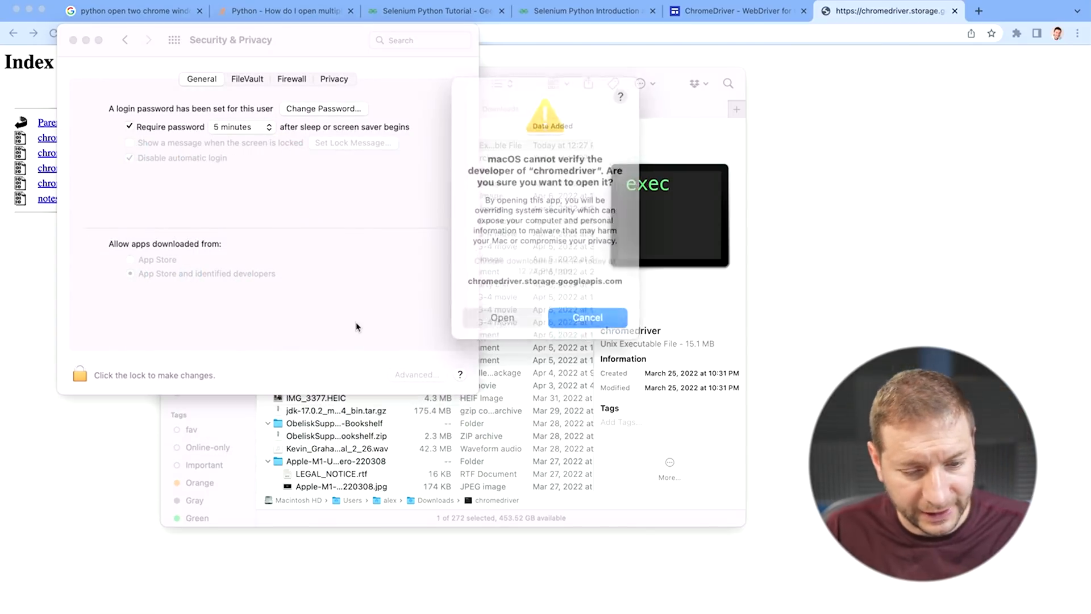
pyautogui.click(502, 317)
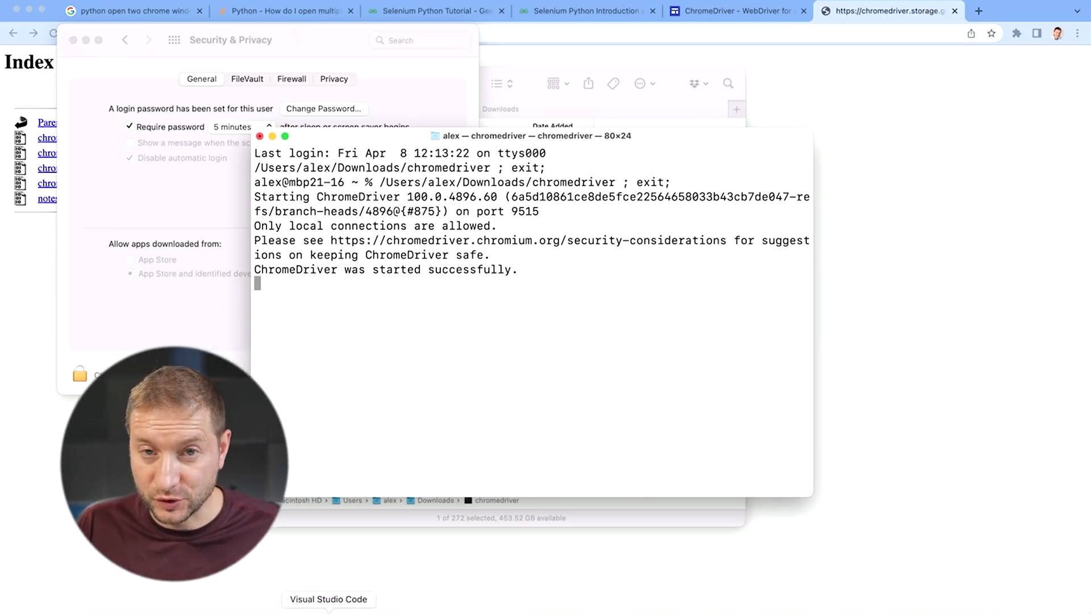
pyautogui.click(328, 599)
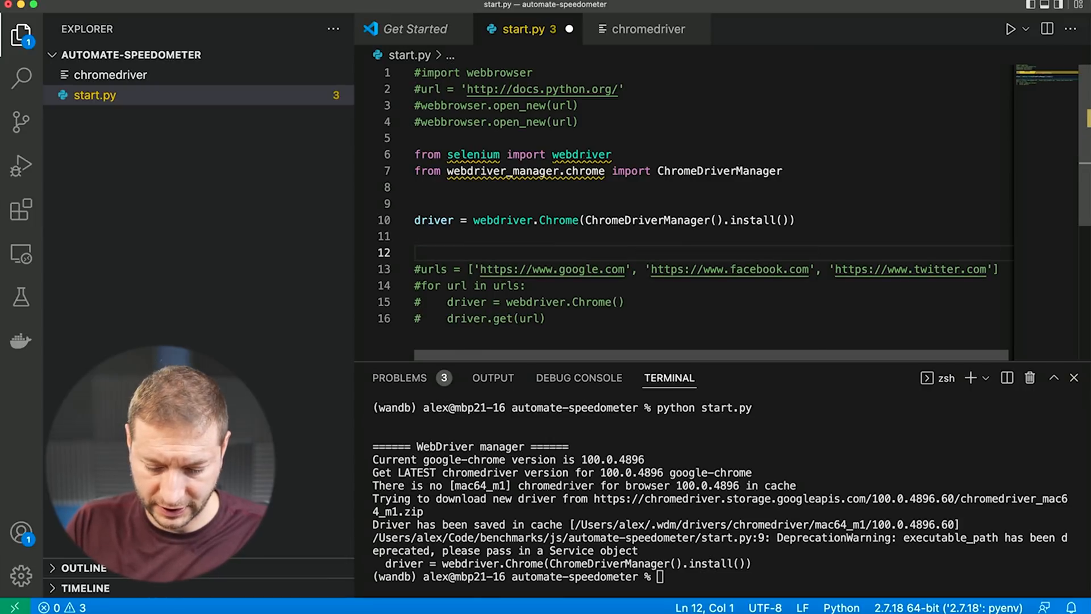
pyautogui.write('driver.')
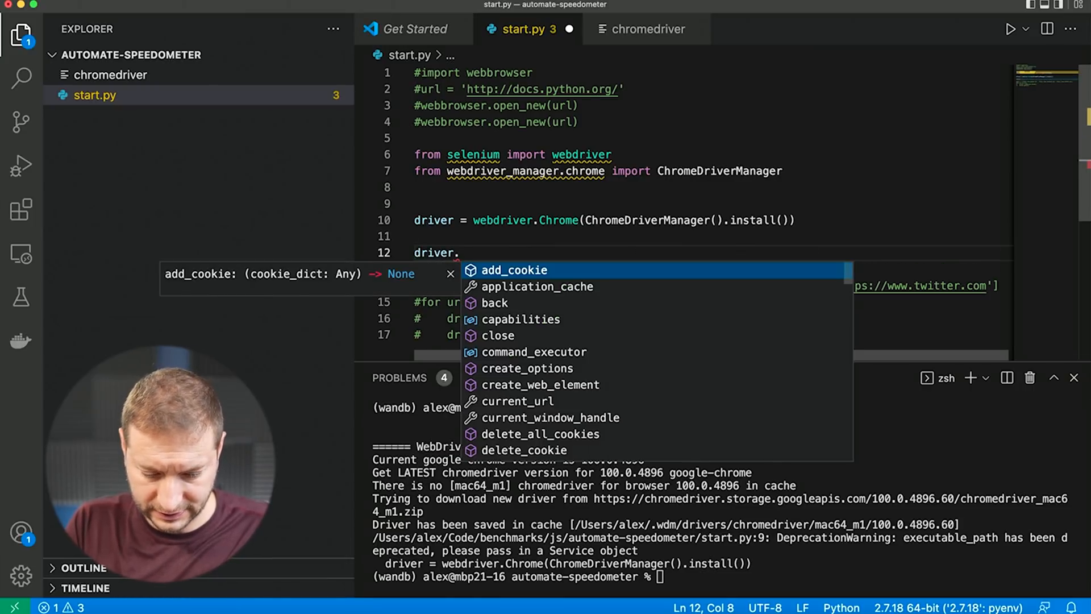
pyautogui.write('get')
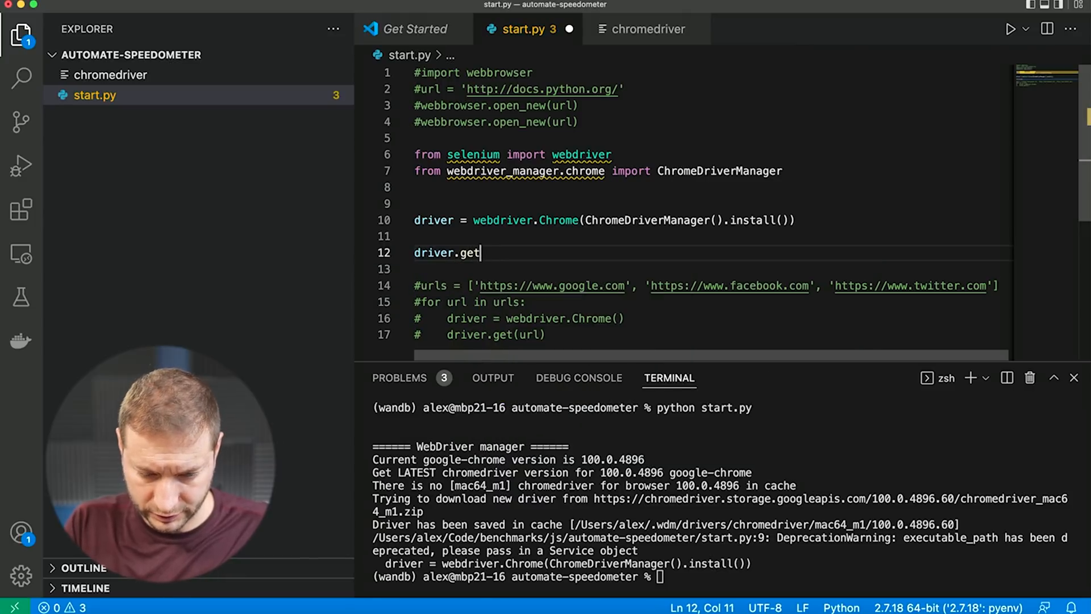
pyautogui.write('(')
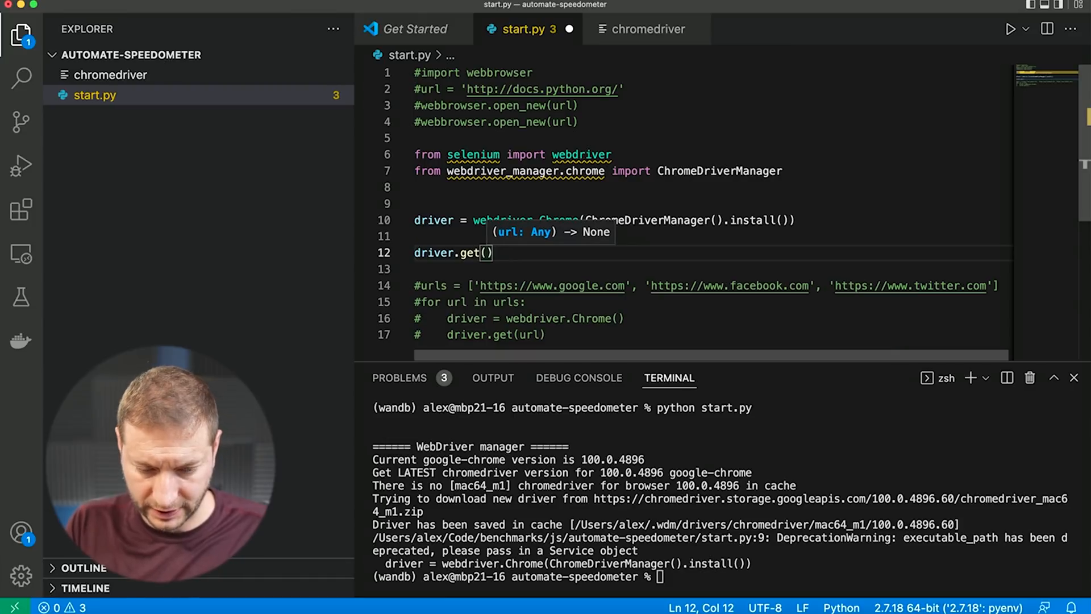
pyautogui.write("'Http'")
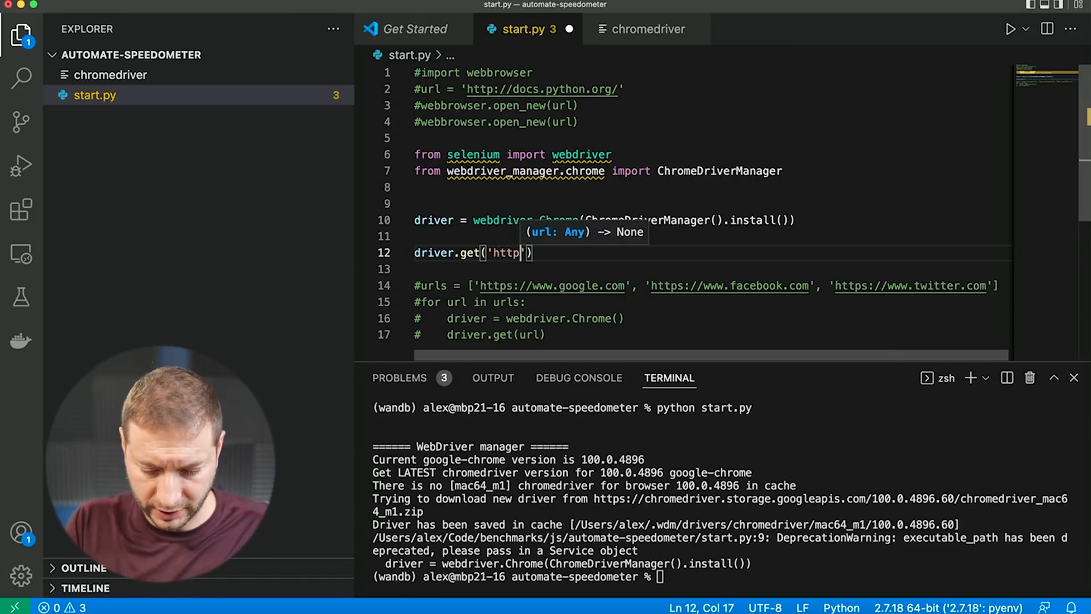
pyautogui.write('://www.')
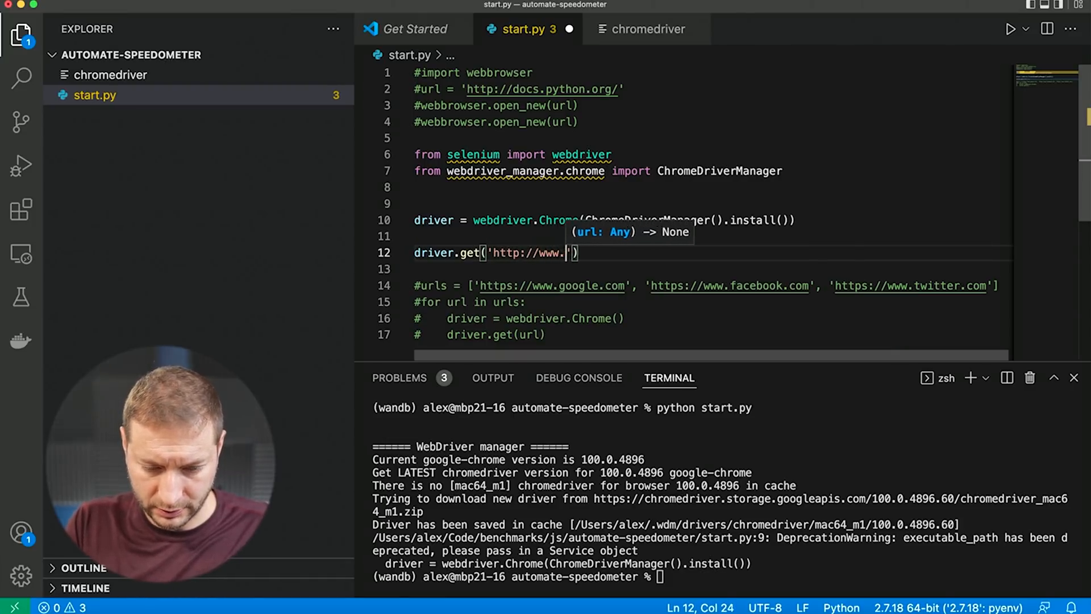
pyautogui.write('facebook')
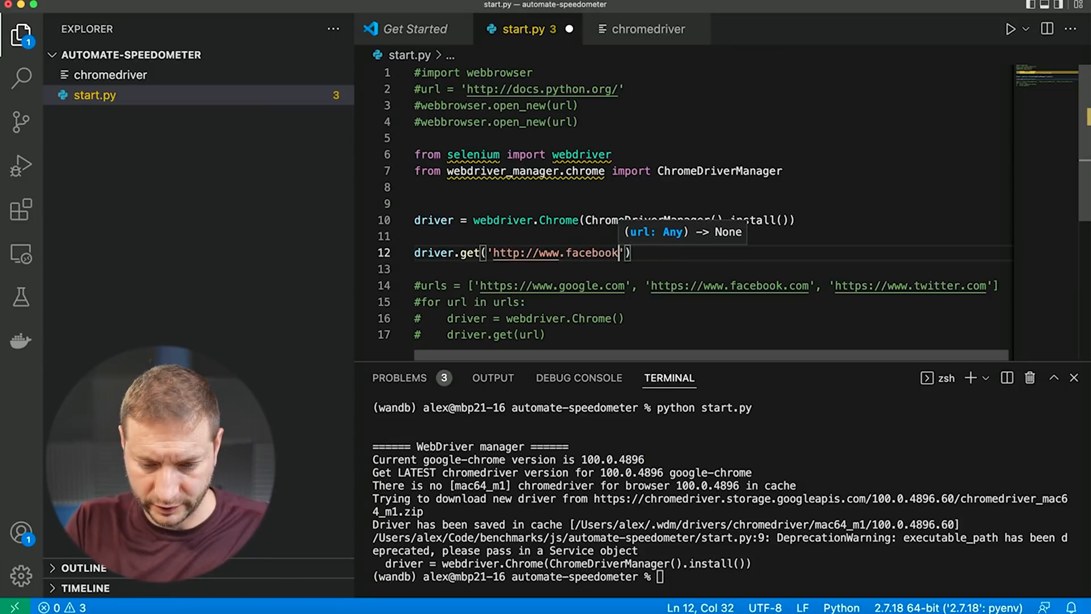
pyautogui.write('.com')
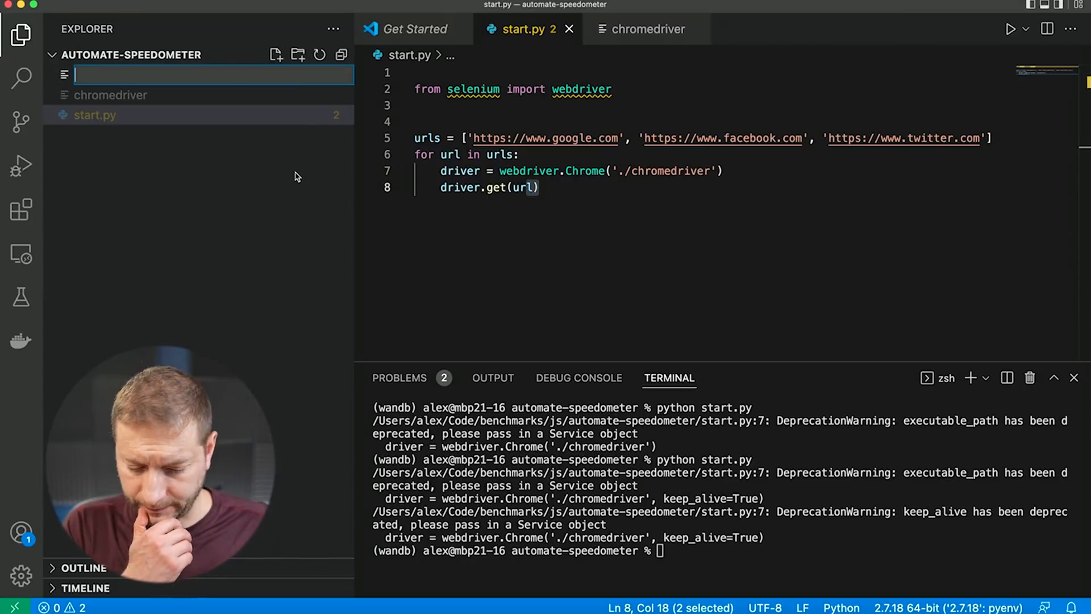
# Create start2.py with the pasted example and point webdriver.Chrome at './chromedriver'.
pyautogui.write('s')
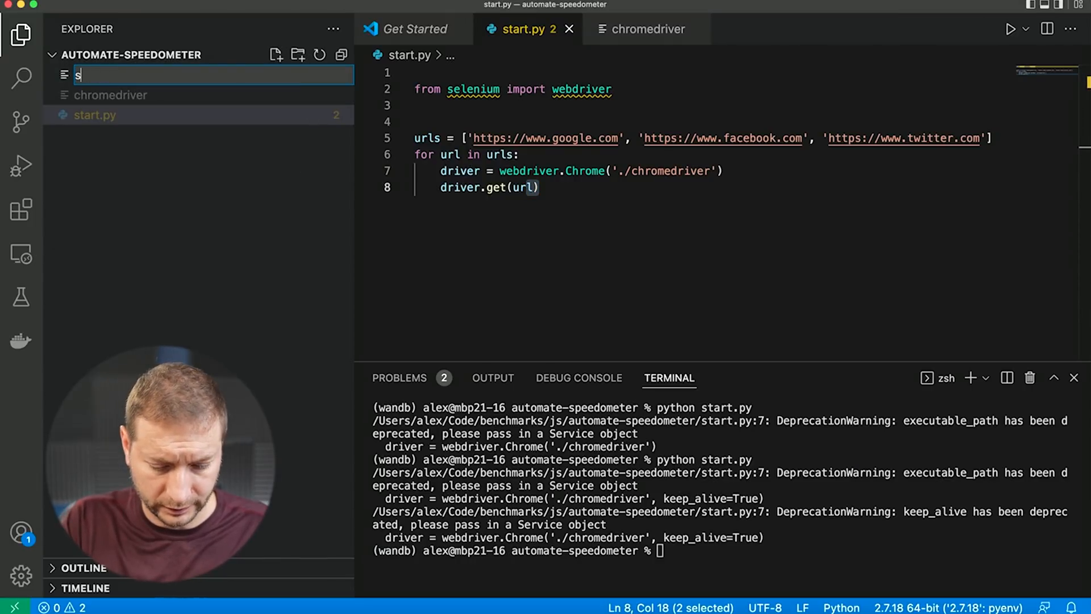
pyautogui.write('tart2')
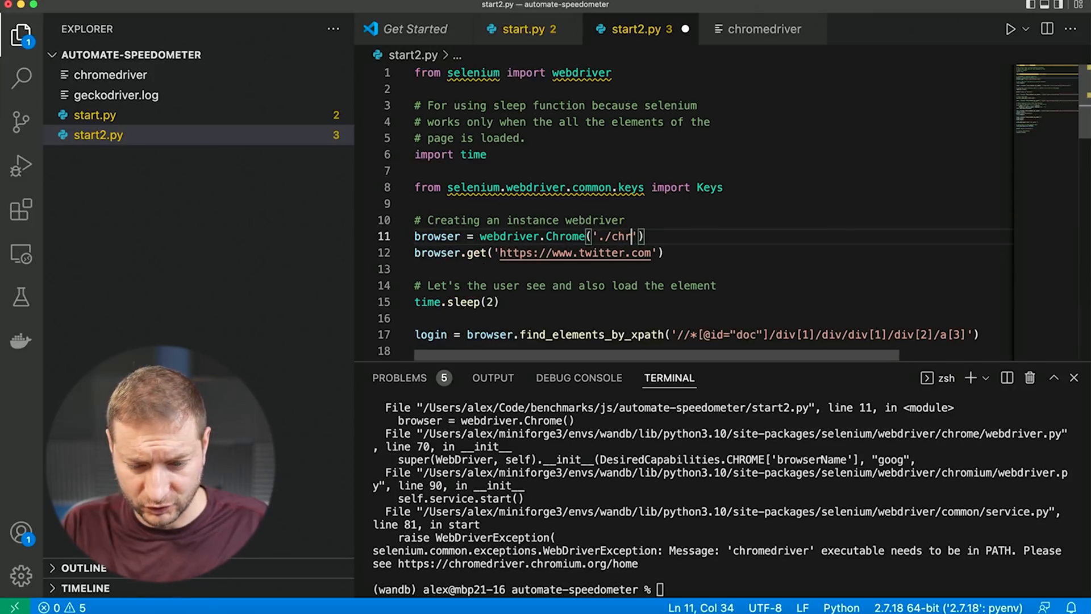
pyautogui.write('omedriver')
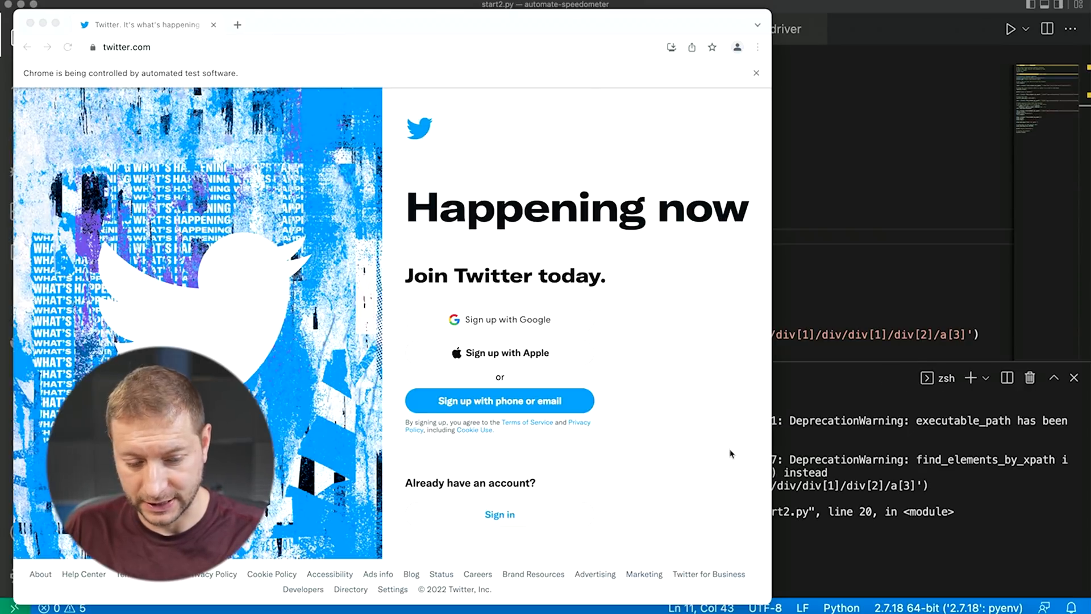
pyautogui.moveTo(707, 416)
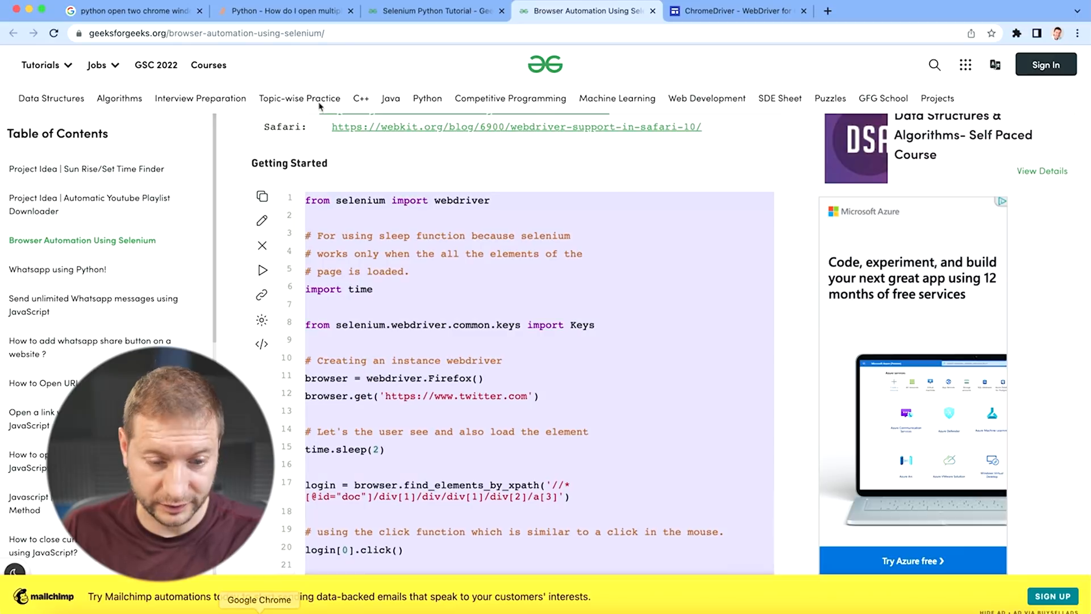
# Replace the Twitter URL in start2.py with the Speedometer 2.0 address.
pyautogui.write('spe')
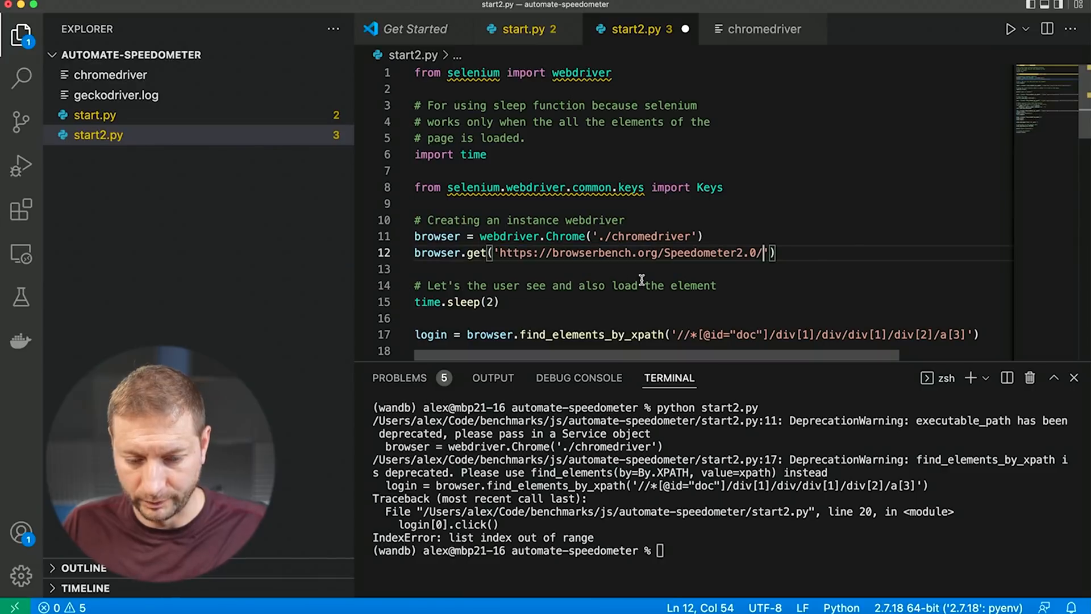
# Add start_btn = browser.find_elements_by_tag_name('button') and click start_btn[0] in start2.py.
pyautogui.scroll(-3)
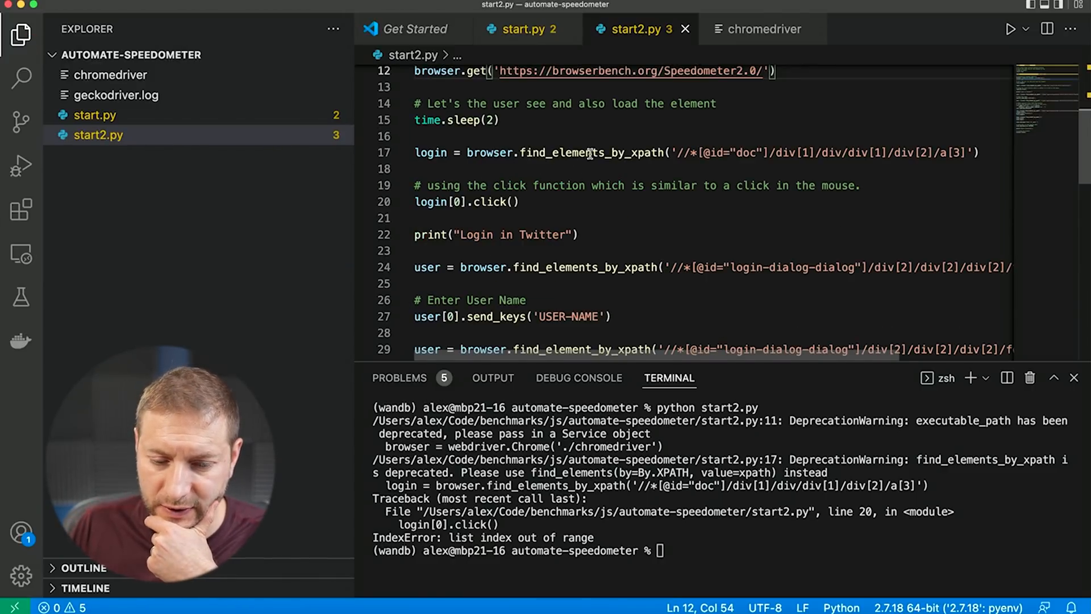
pyautogui.doubleClick(592, 152)
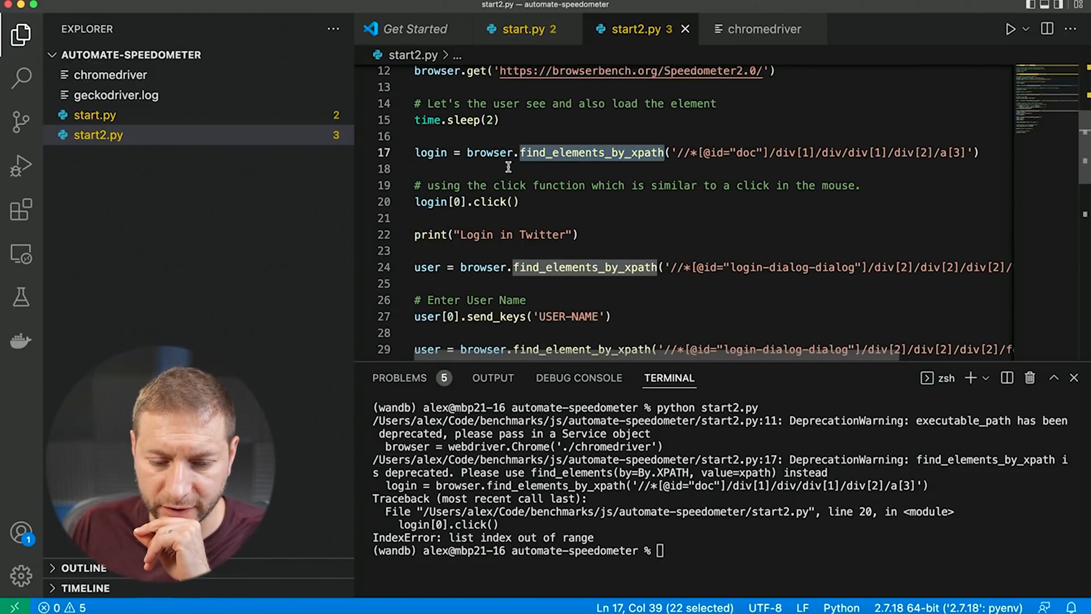
pyautogui.write('browser')
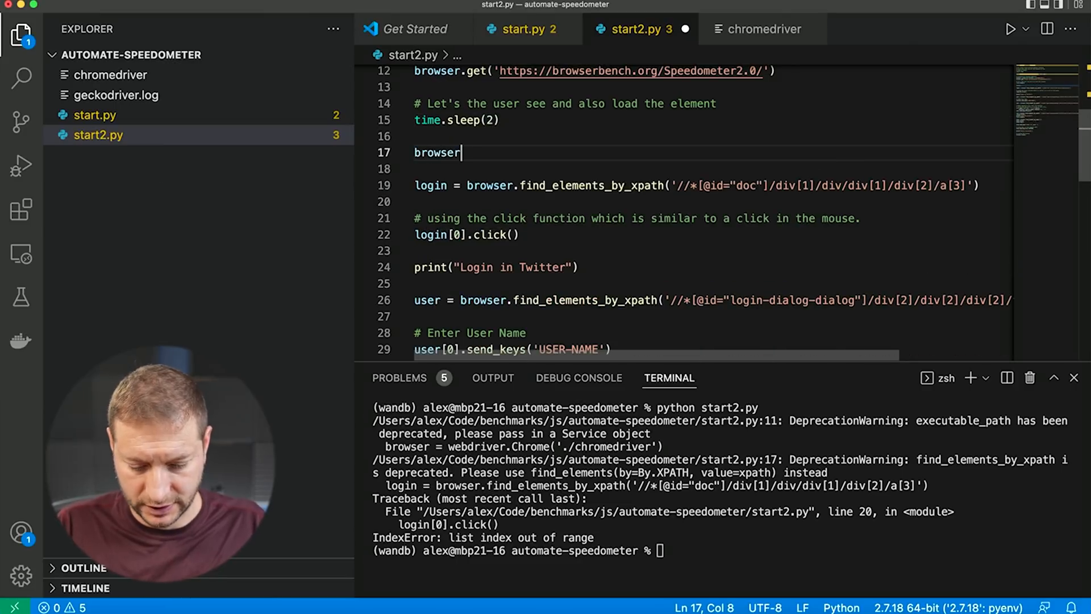
pyautogui.write('.get_ele')
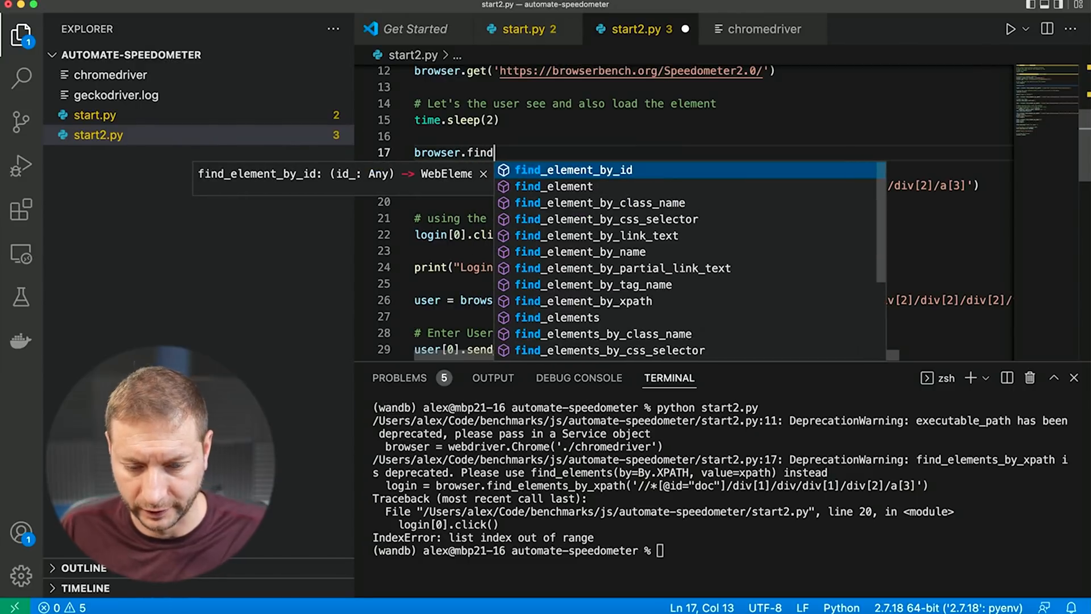
pyautogui.press('Down')
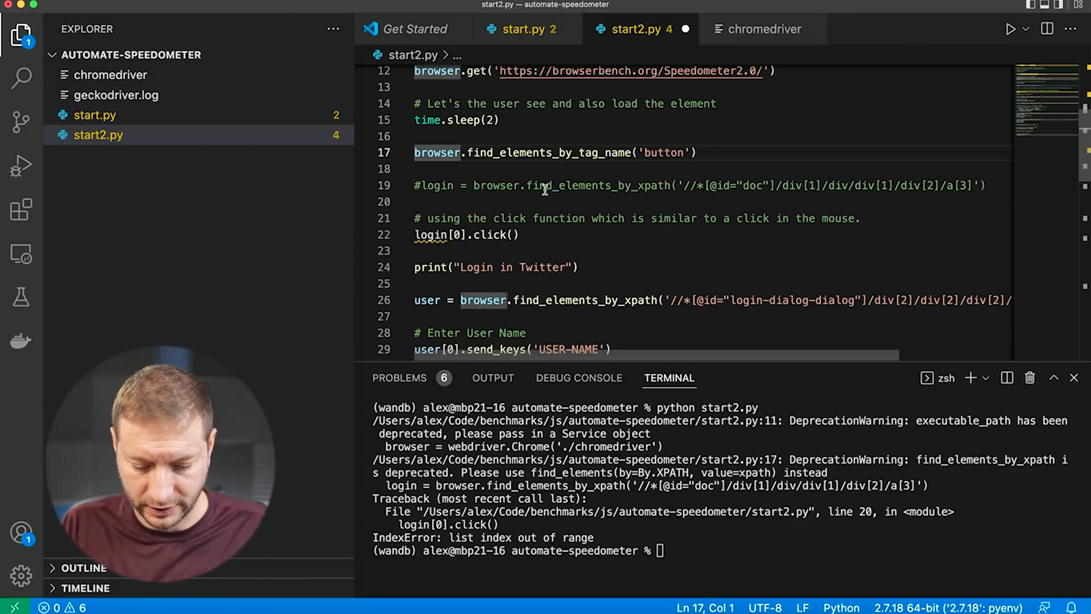
pyautogui.write('startB')
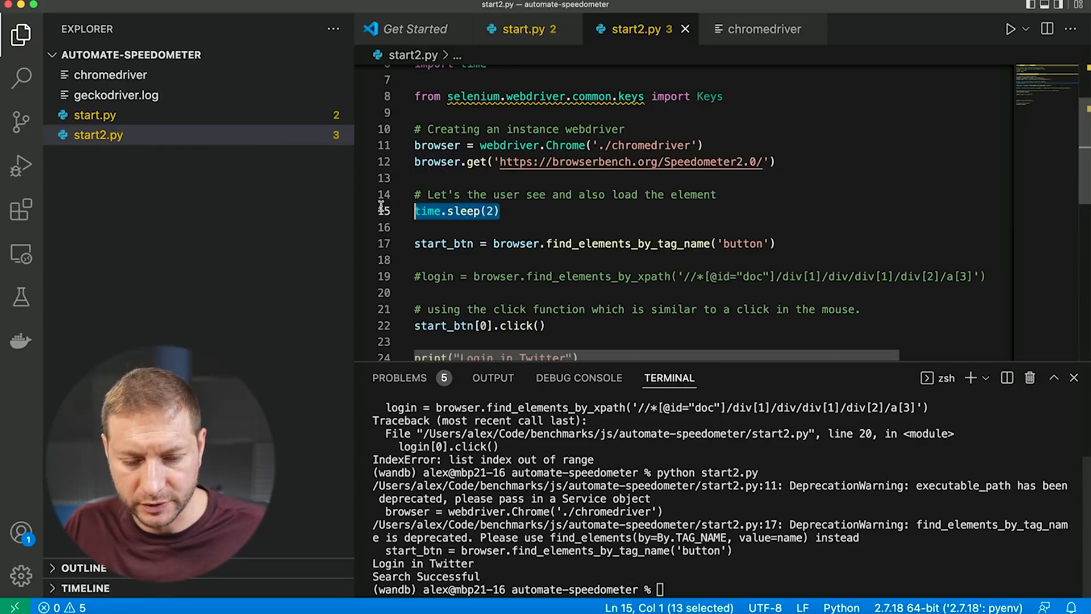
# Replace the Twitter login print with time.sleep(20), then raise the wait toward 50 seconds.
pyautogui.scroll(-3)
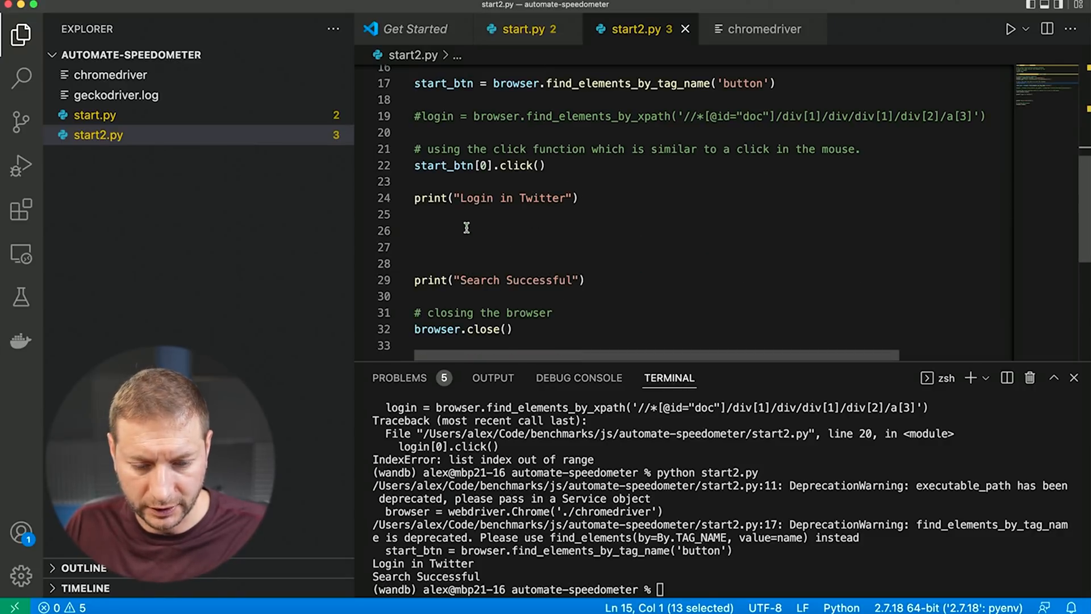
pyautogui.write('time.sleep(2)')
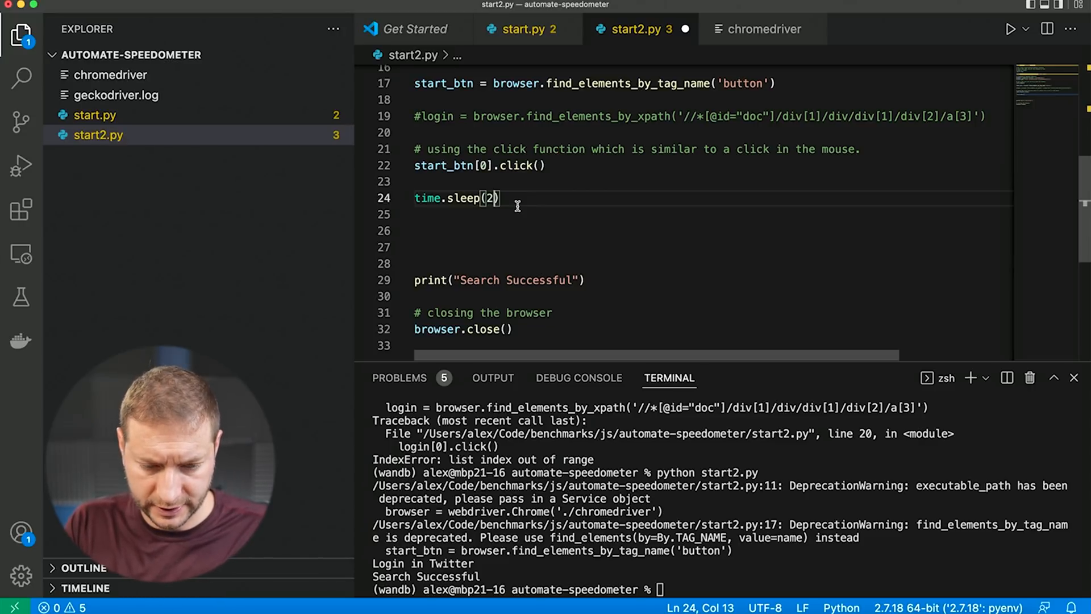
pyautogui.write('0')
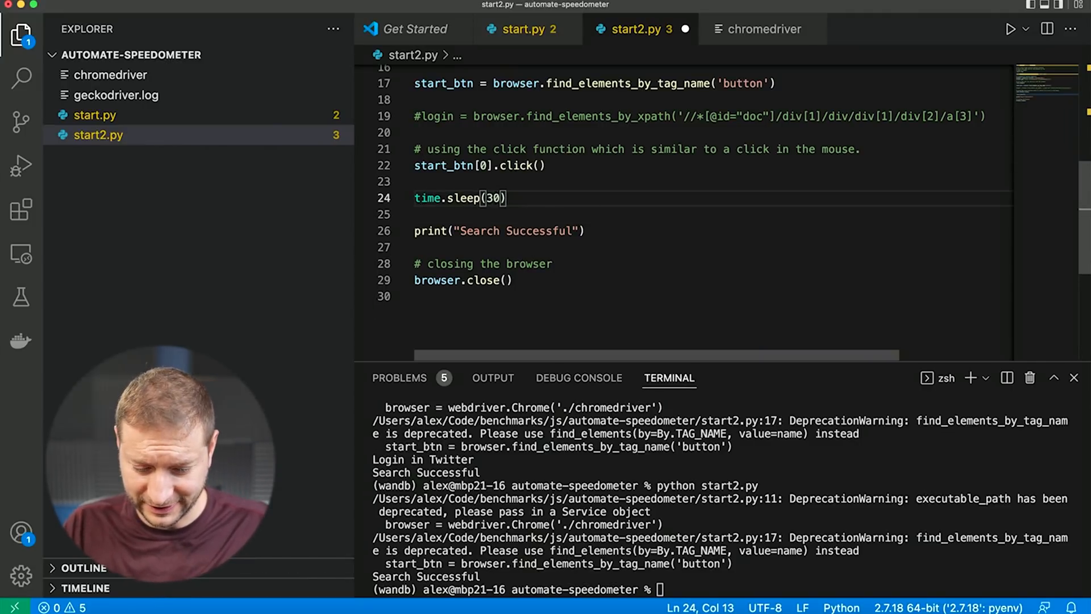
pyautogui.write('50')
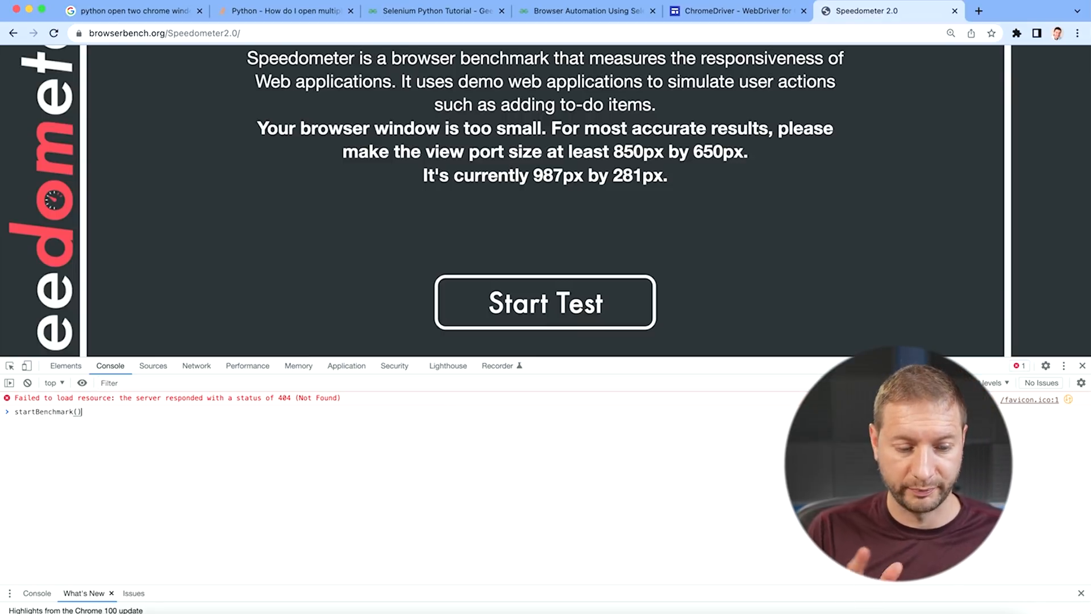
# Run startBenchmark(); in the Speedometer DevTools console to start the test.
pyautogui.write(';')
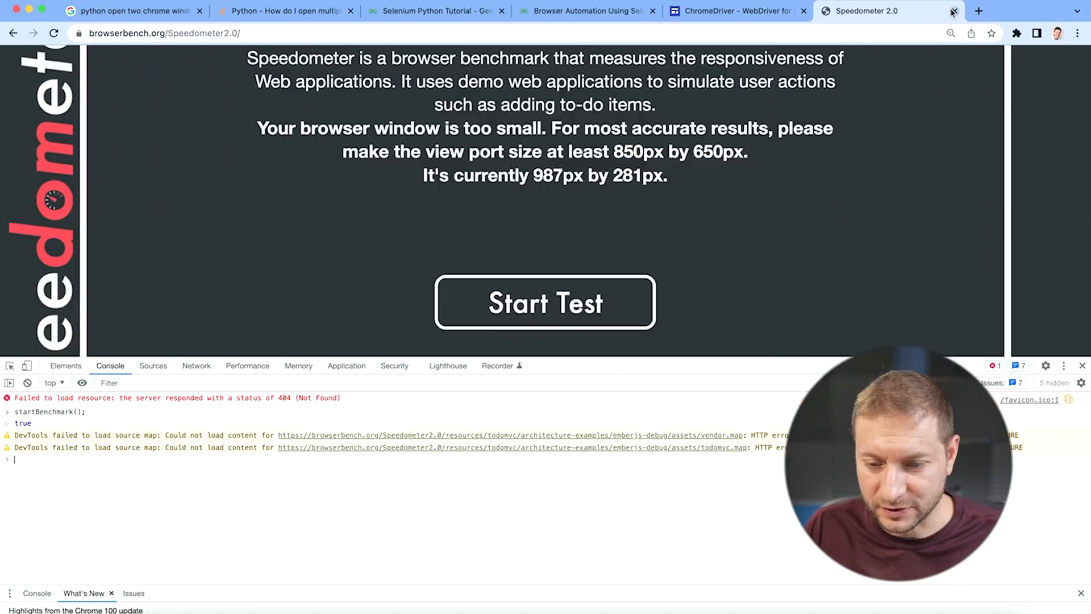
pyautogui.click(545, 302)
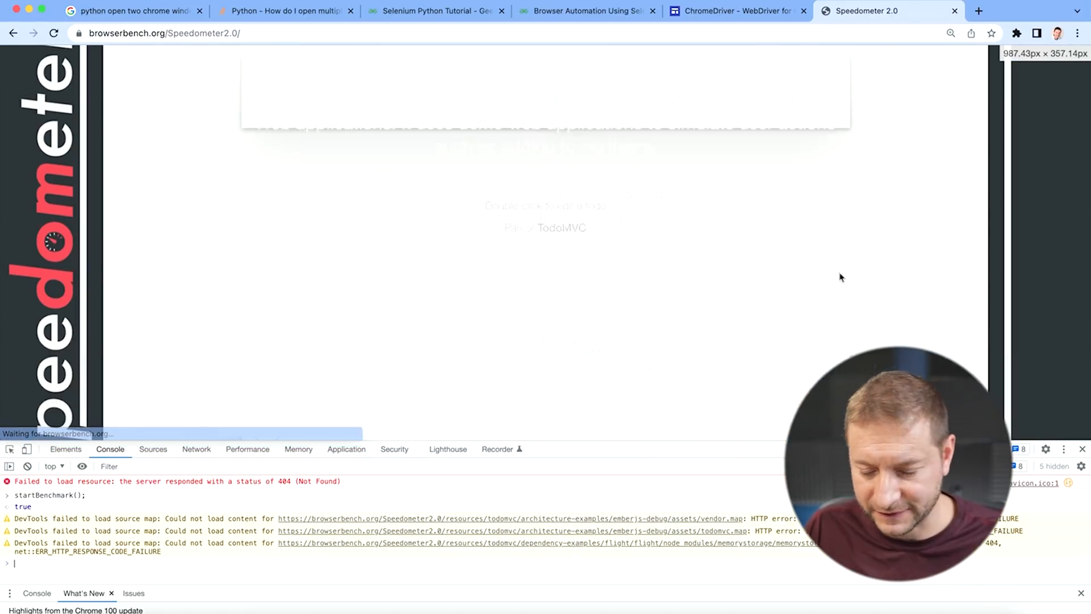
# Close the Speedometer tab and scroll through the tutorial's final code and notes.
pyautogui.click(586, 10)
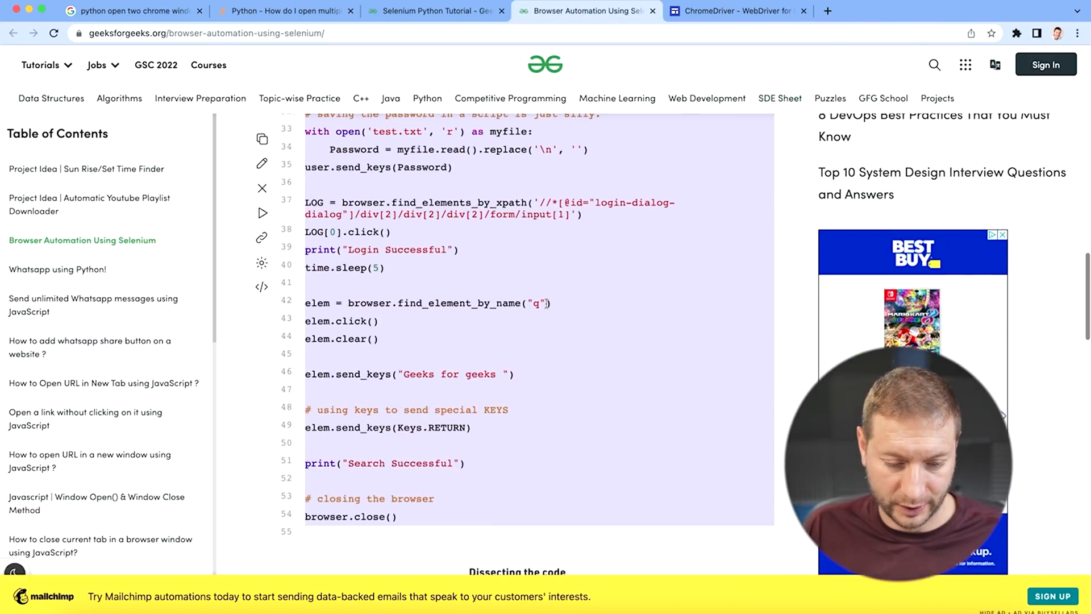
pyautogui.scroll(-3)
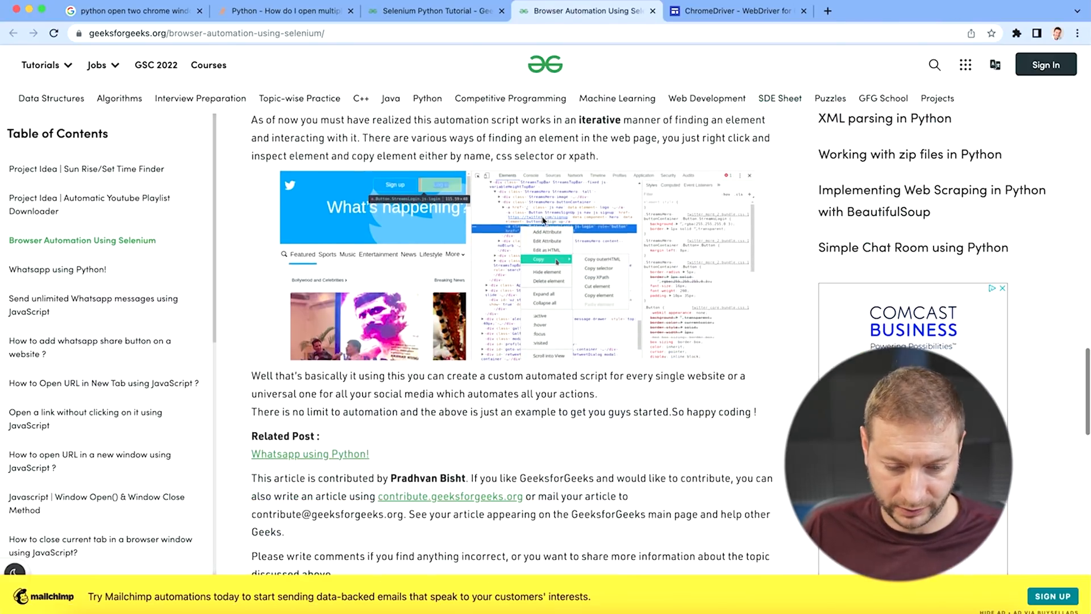
pyautogui.scroll(-3)
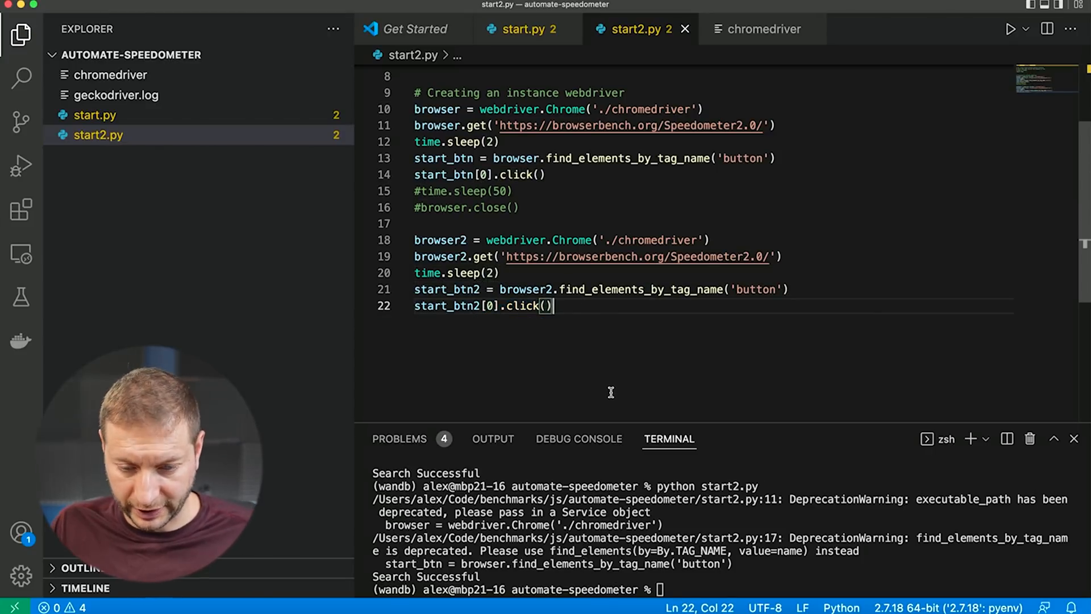
pyautogui.moveTo(607, 391)
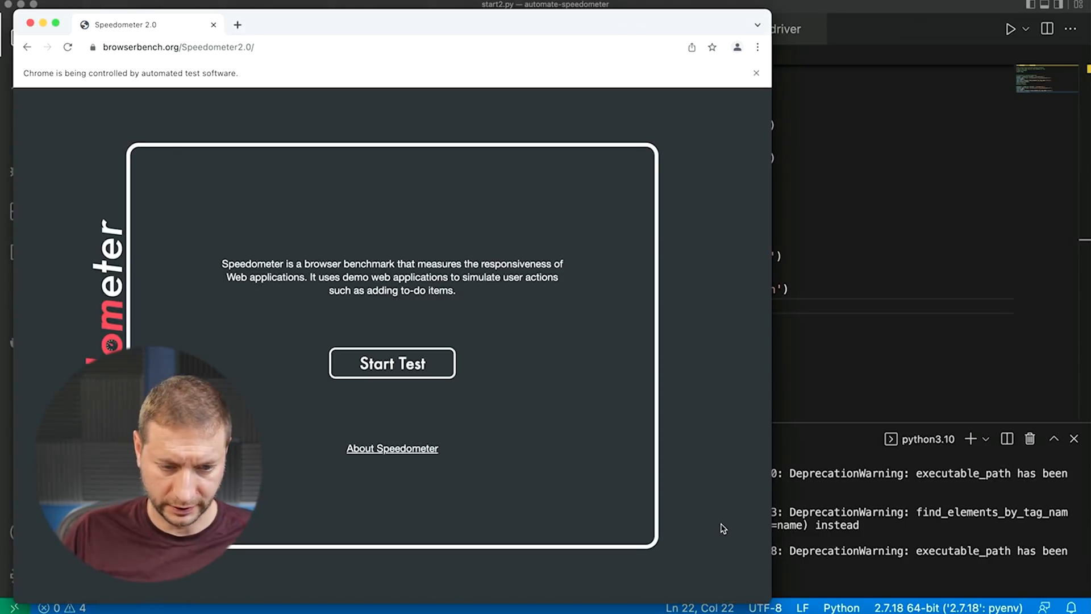
# Watch the automated Speedometer window, spot the busiest Chrome helper process in Activity Monitor, then hide it.
pyautogui.click(392, 363)
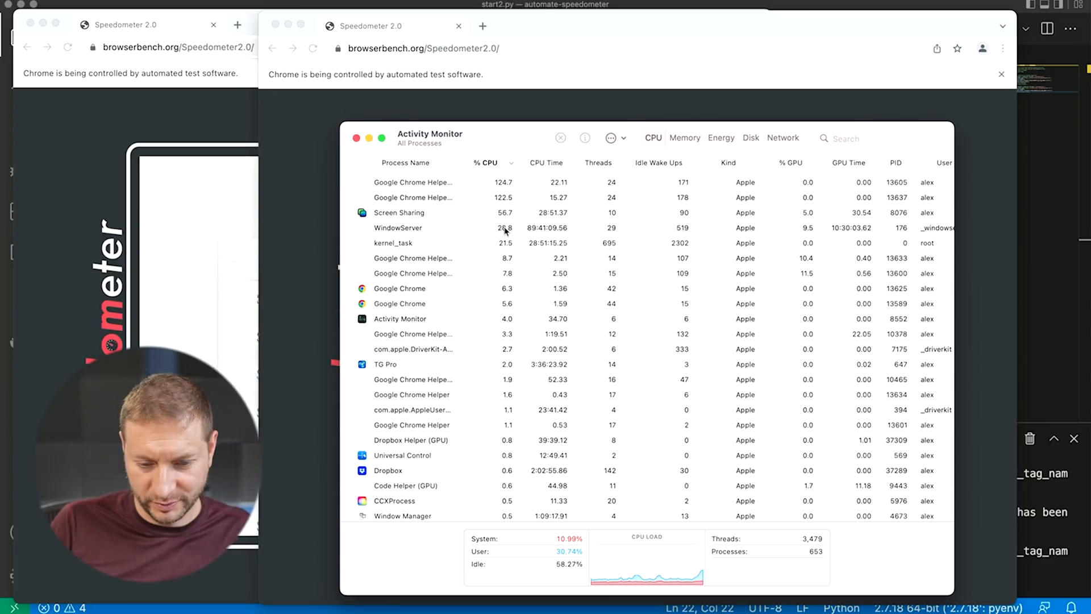
pyautogui.click(413, 198)
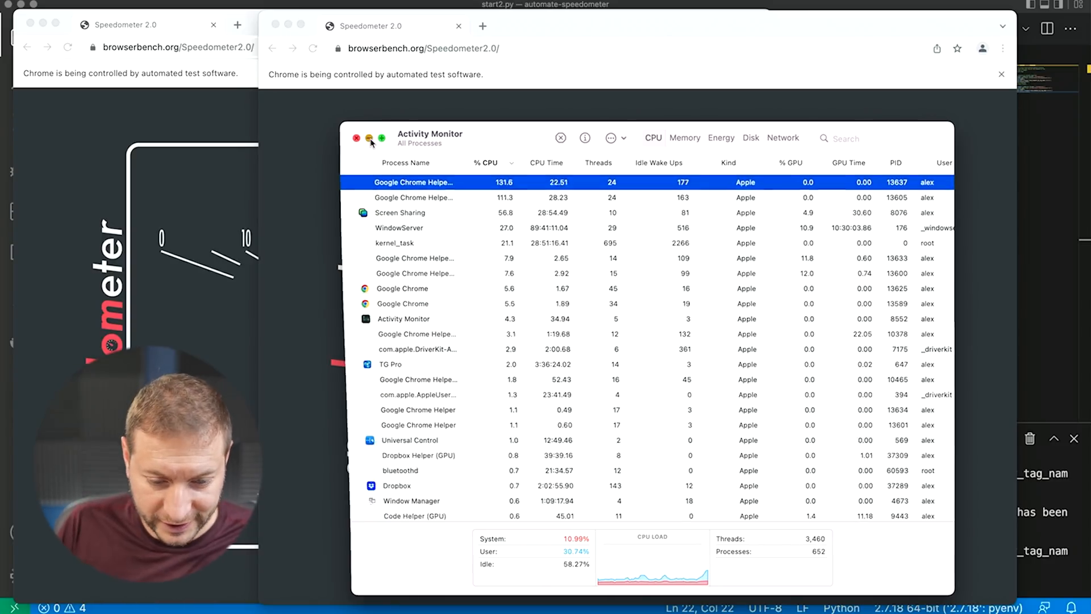
pyautogui.click(356, 136)
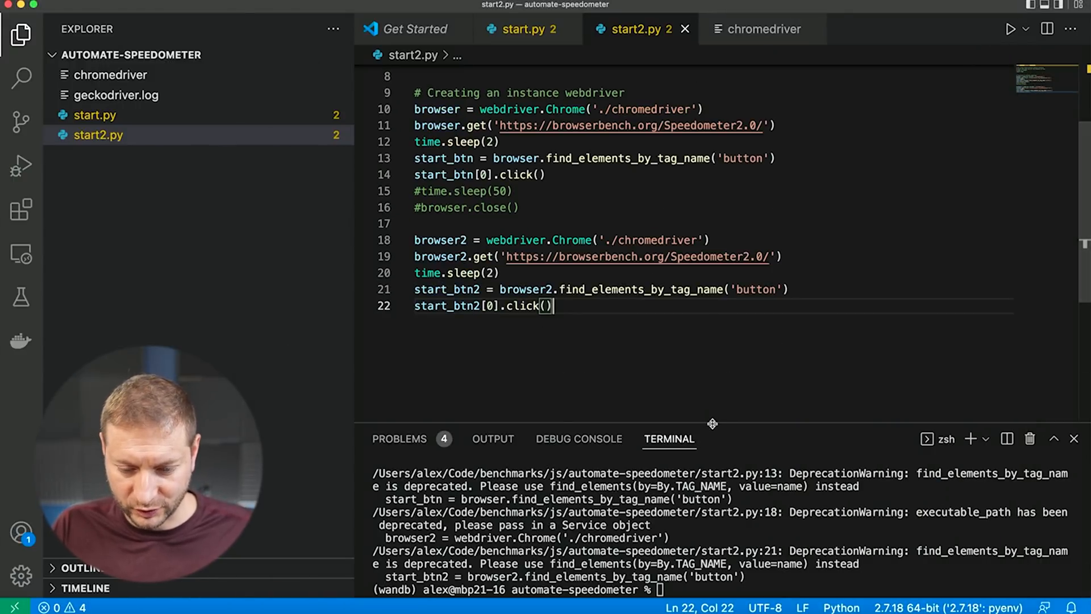
# Add browsers = [] and a for x in range(3) loop at the top of start2.py.
pyautogui.write('browsers = []')
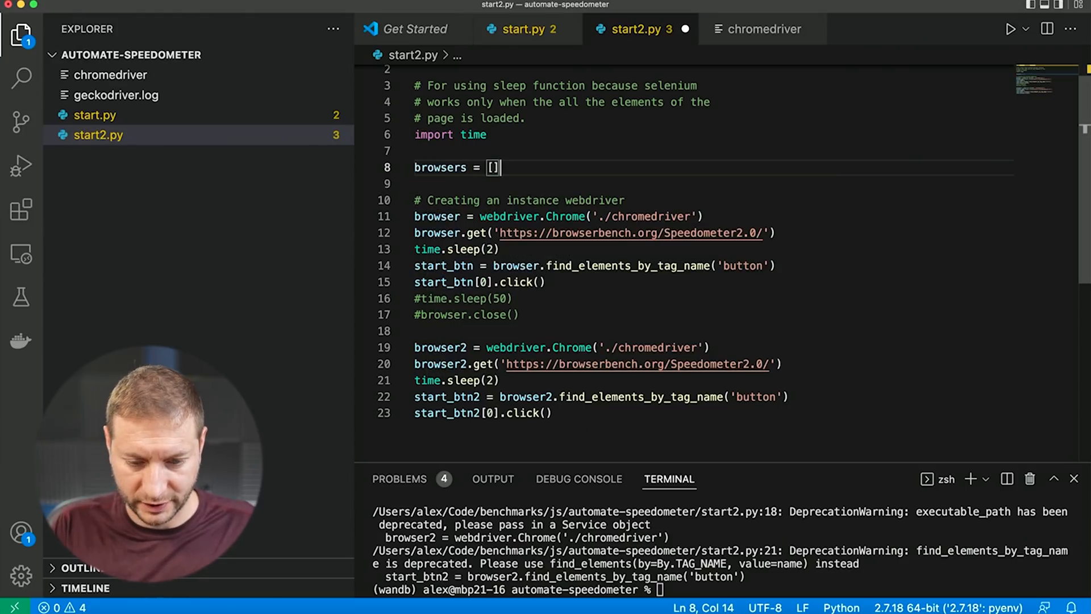
pyautogui.write('for ()')
pyautogui.write('print(x)')
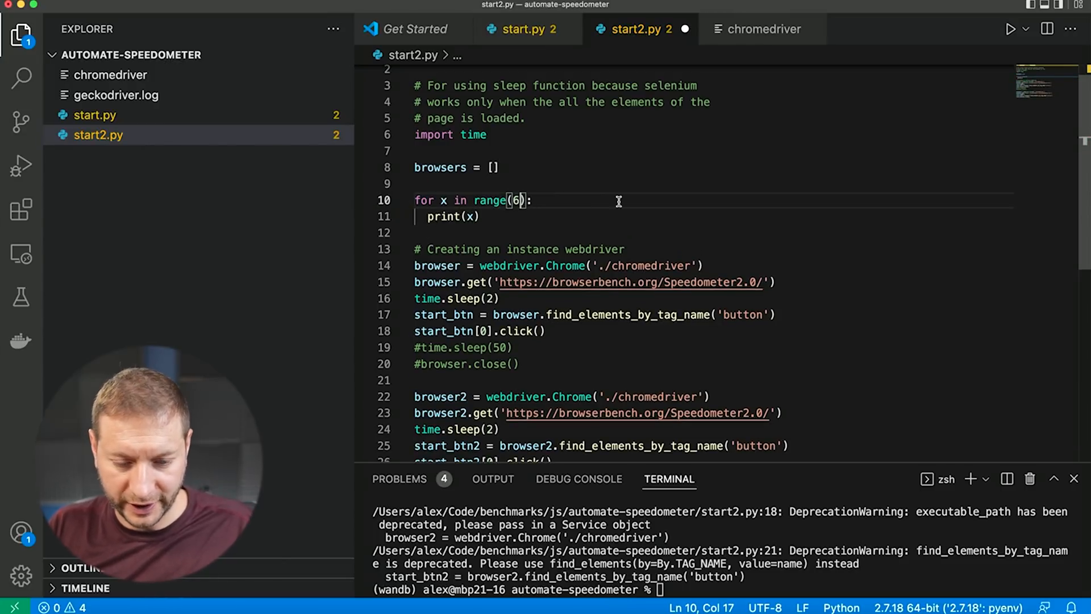
pyautogui.press('Backspace')
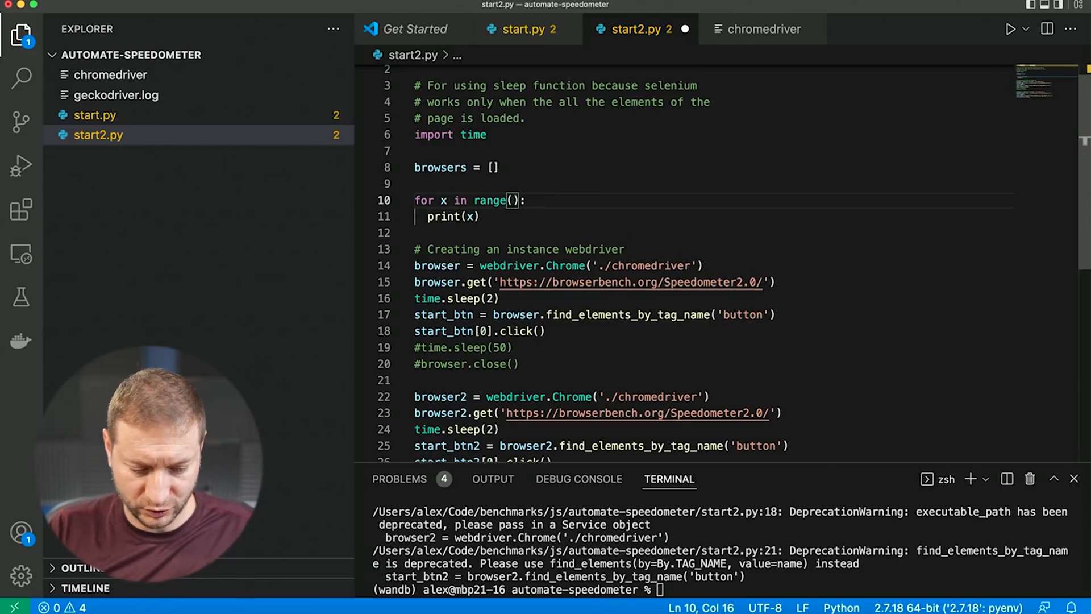
pyautogui.write('3')
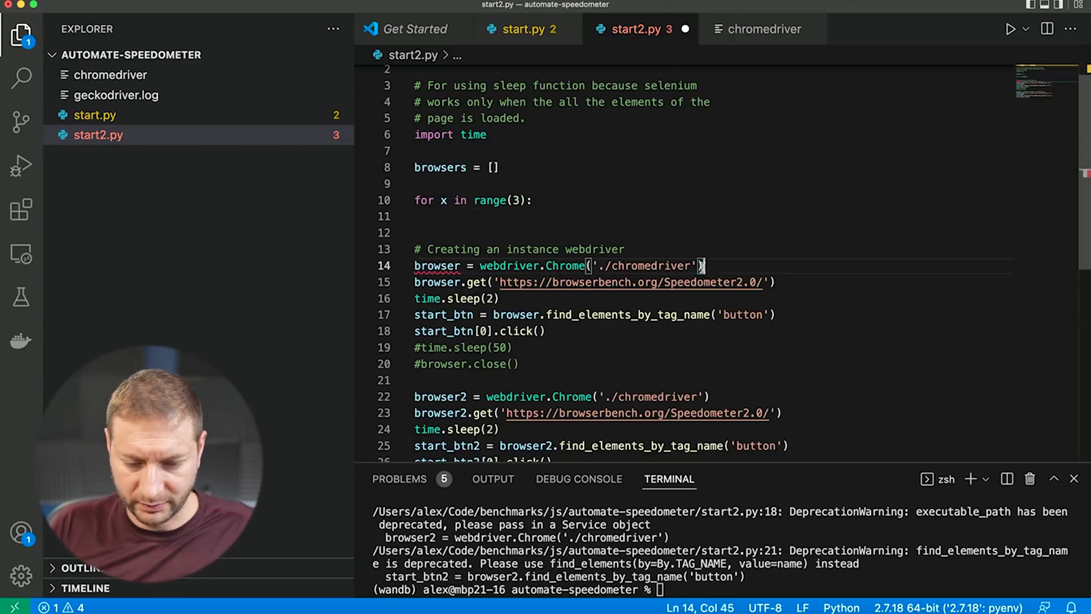
# Inside the loop append webdriver.Chrome('./chromedriver') to browsers and drop the leftover single browser line.
pyautogui.write("browser = webdriver.Chrome('./chromedriver')")
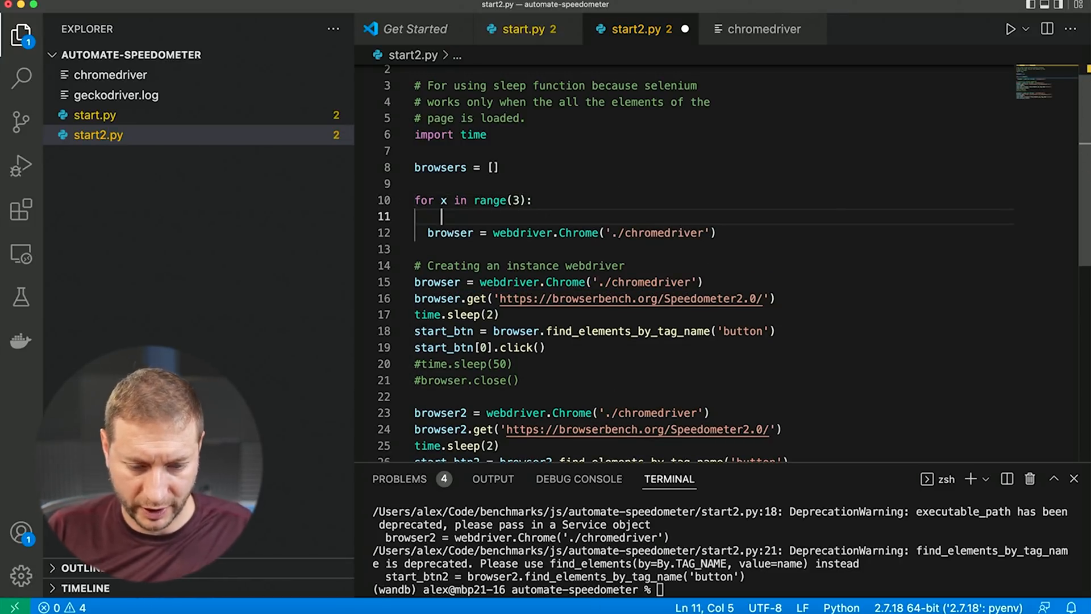
pyautogui.write('browsers.psu')
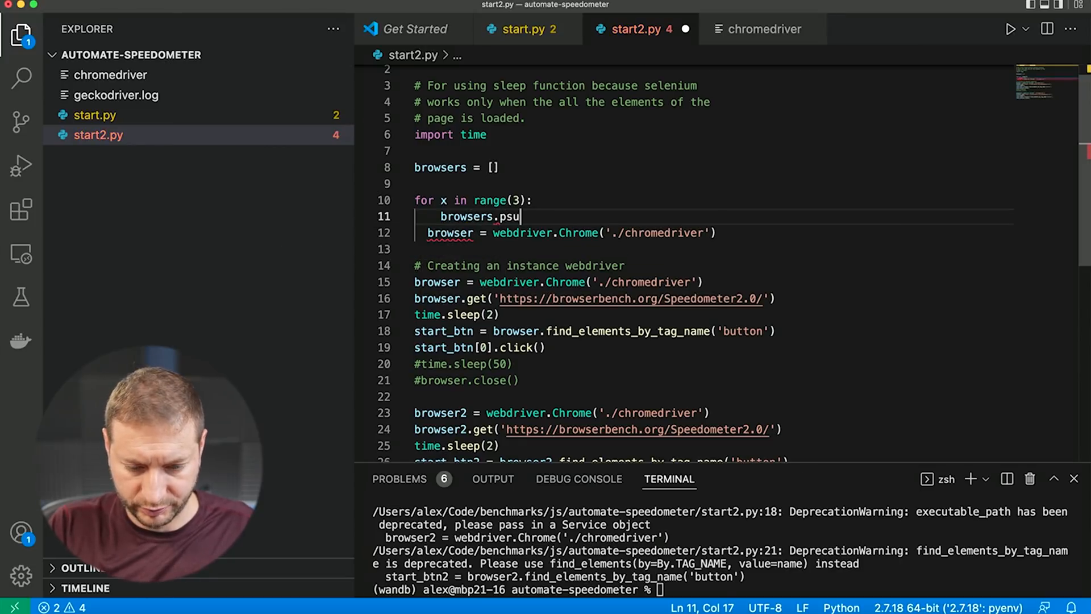
pyautogui.press('backspace')
pyautogui.write("append(webdriver.Chrome('./chromedriver'))")
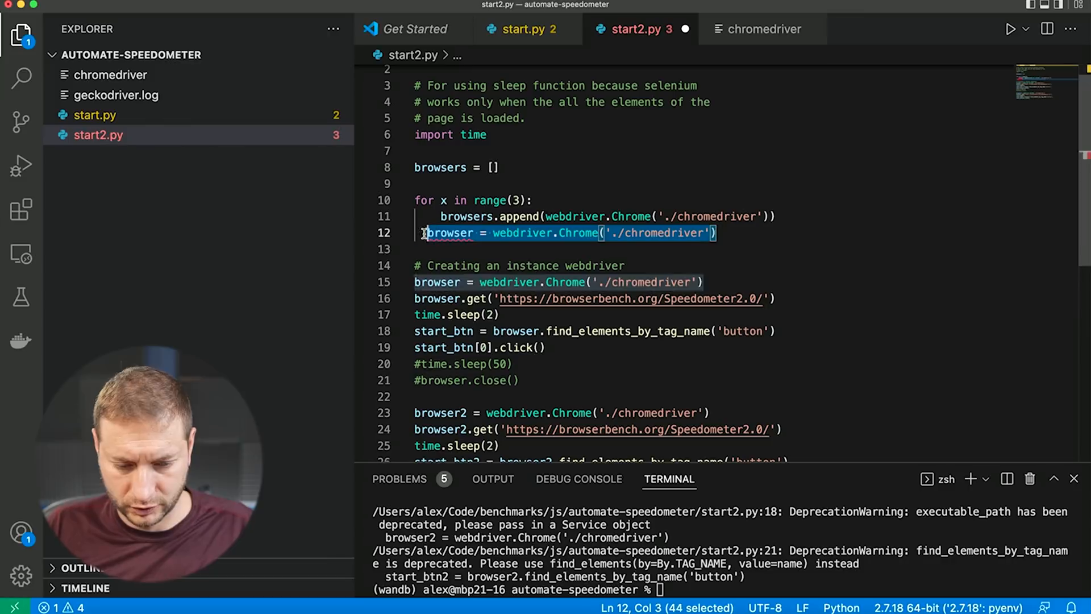
pyautogui.press('Backspace')
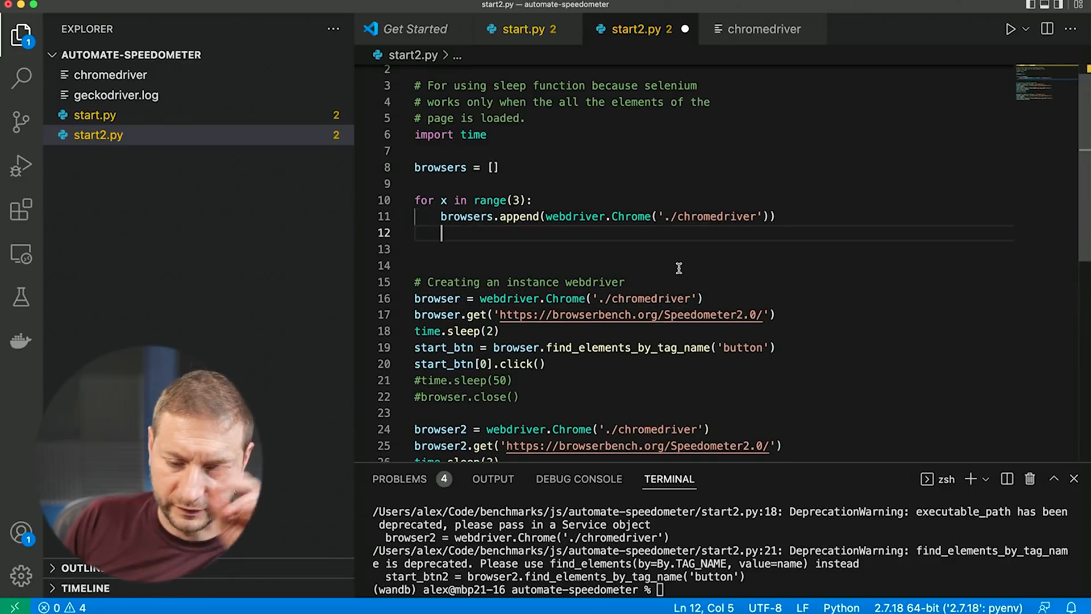
pyautogui.moveTo(491, 248)
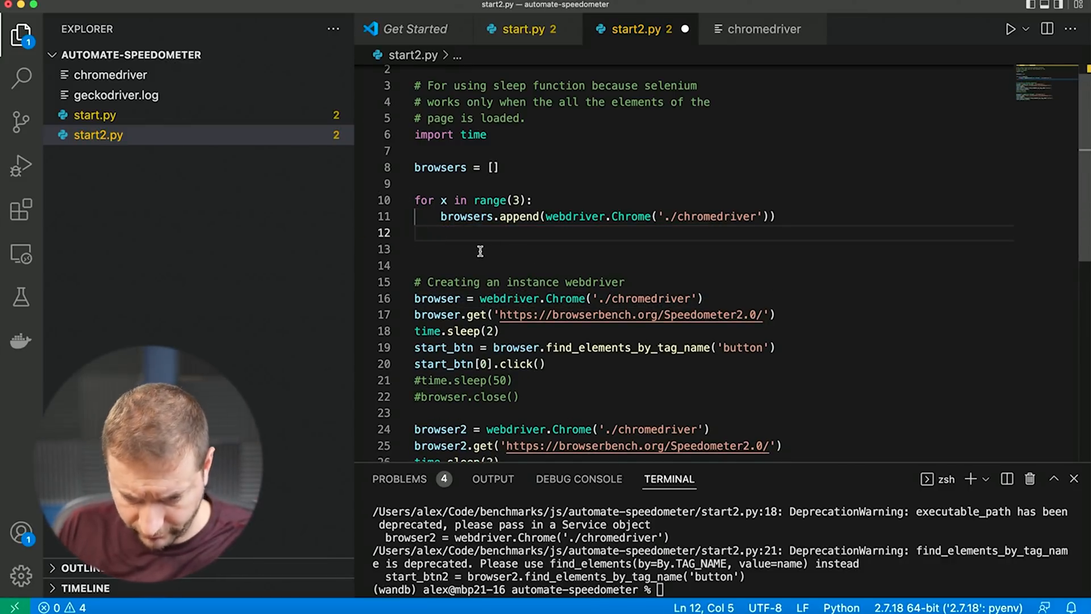
pyautogui.press('Enter')
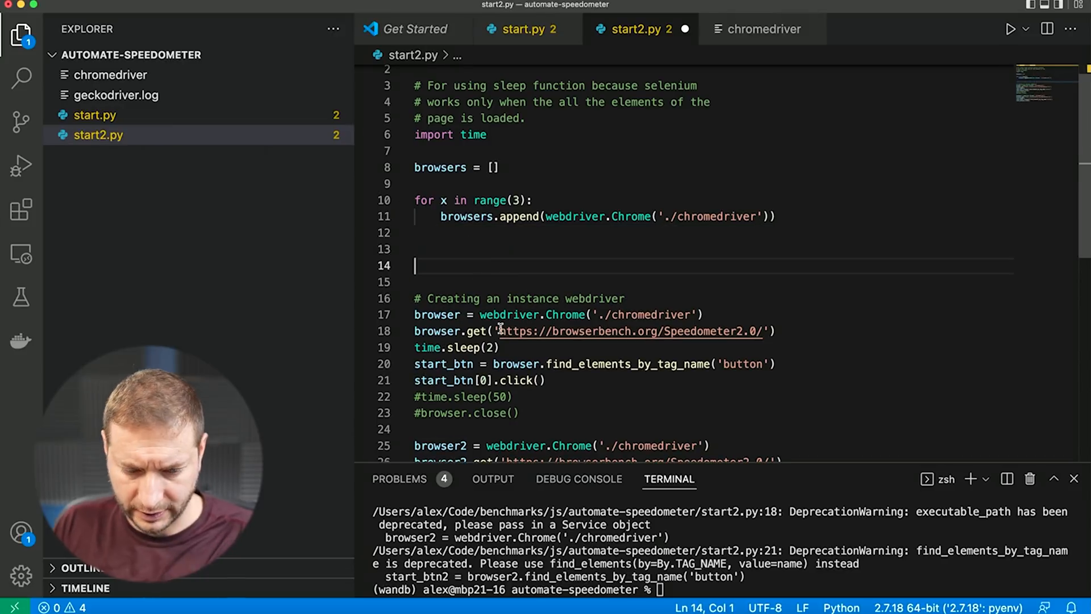
# Add time.sleep(2) pauses, a loop calling browser.get on the Speedometer 2.0 URL, and indent the button click into its loop.
pyautogui.write('time.sleep(2)')
pyautogui.write('for browser in browsers:')
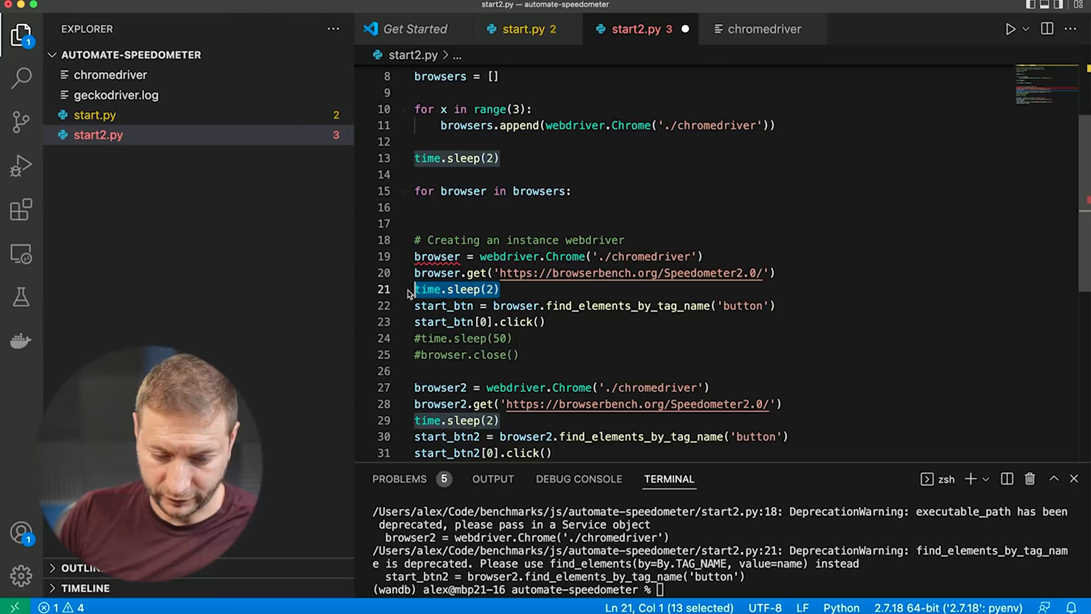
pyautogui.write("browser.get('https://browserbench.org/Speedometer2.0/')")
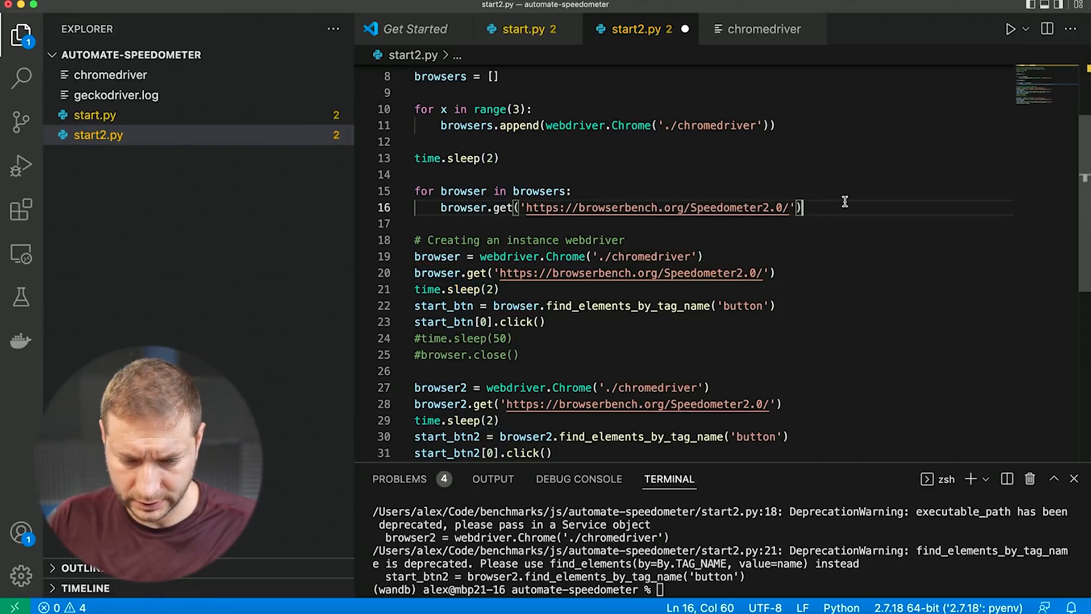
pyautogui.write('time.sleep(2)')
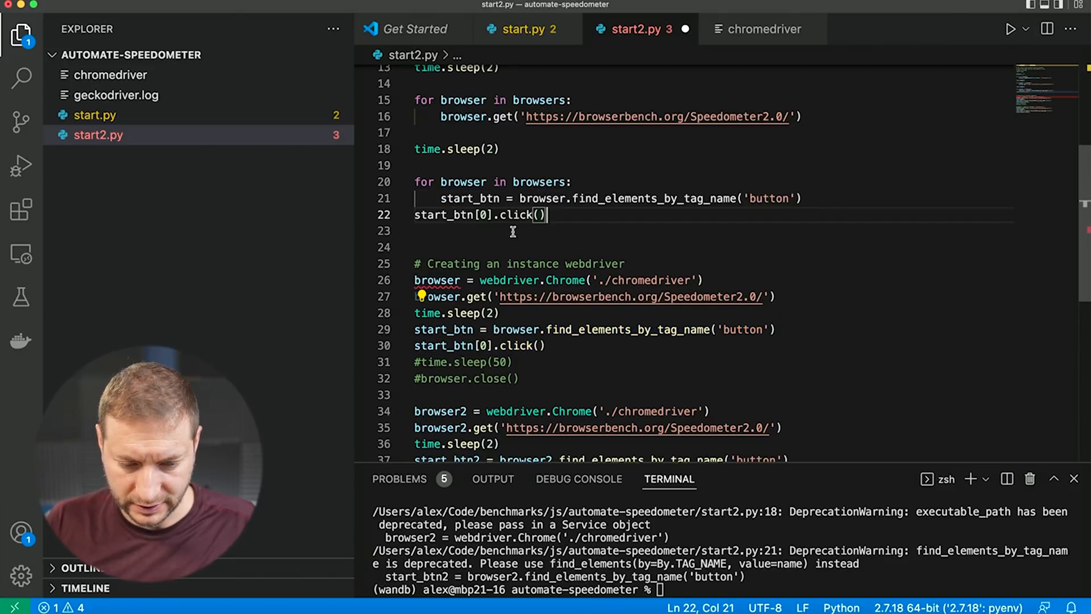
pyautogui.press('Tab')
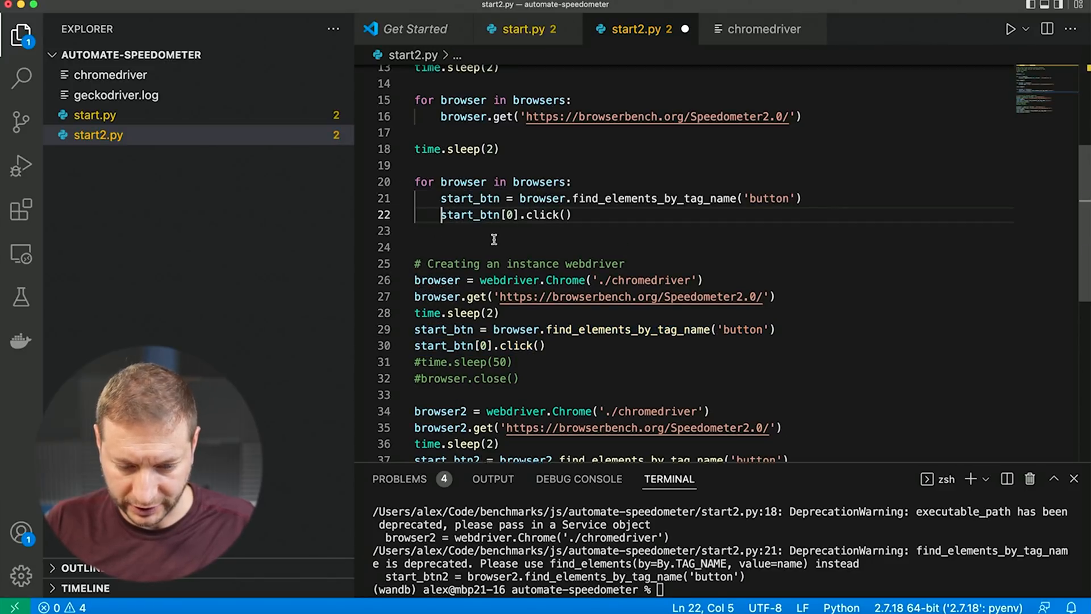
pyautogui.scroll(-3)
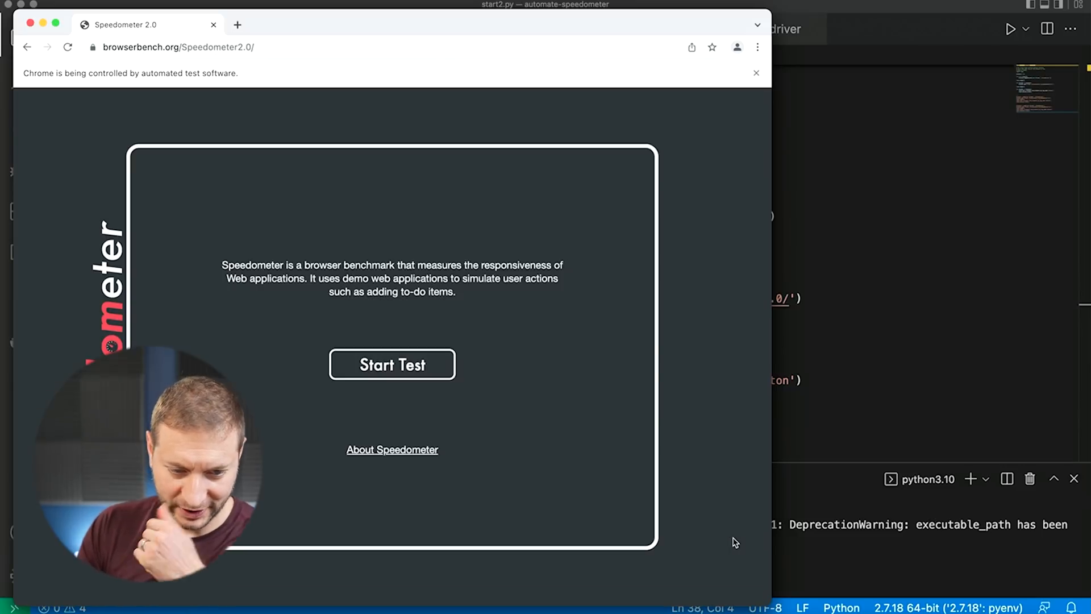
# Focus one of the three automated Chrome windows showing Speedometer 2.0.
pyautogui.click(391, 363)
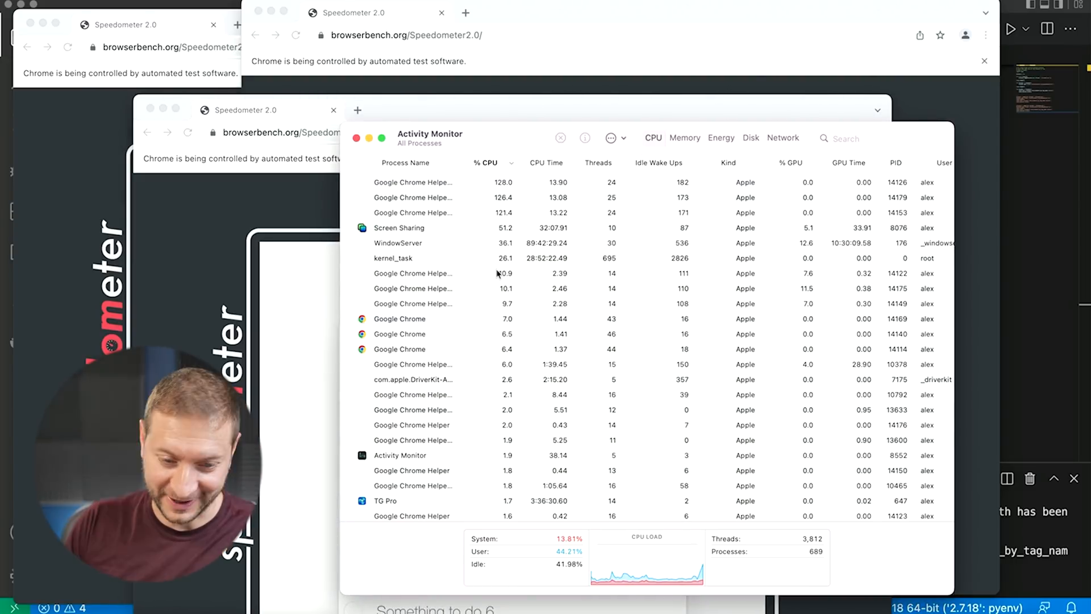
pyautogui.moveTo(688, 124)
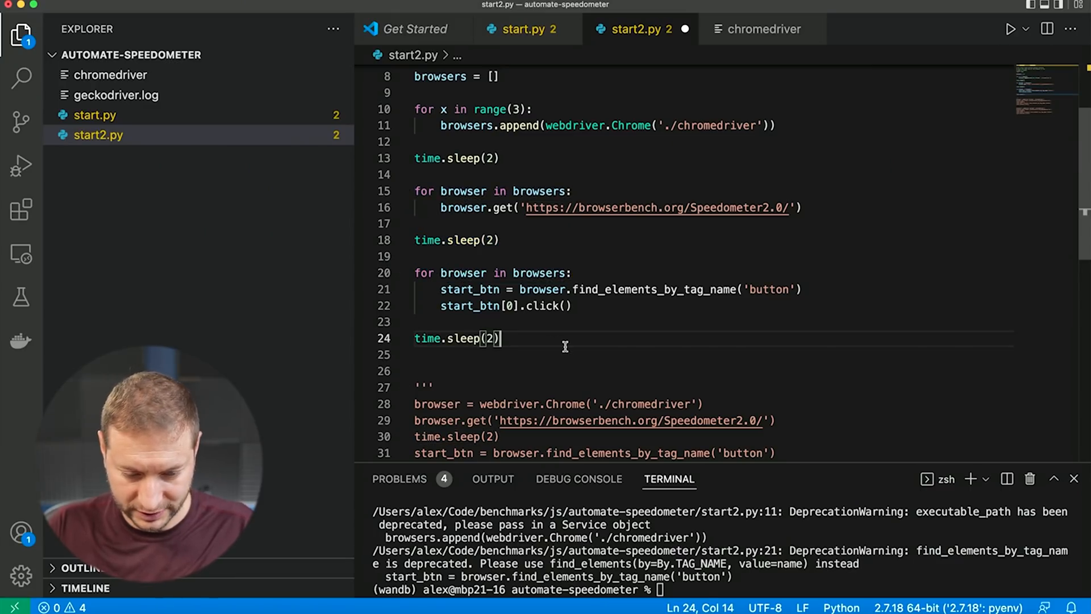
# Change the final pause to time.sleep(60) and the loop to range(6).
pyautogui.write('60')
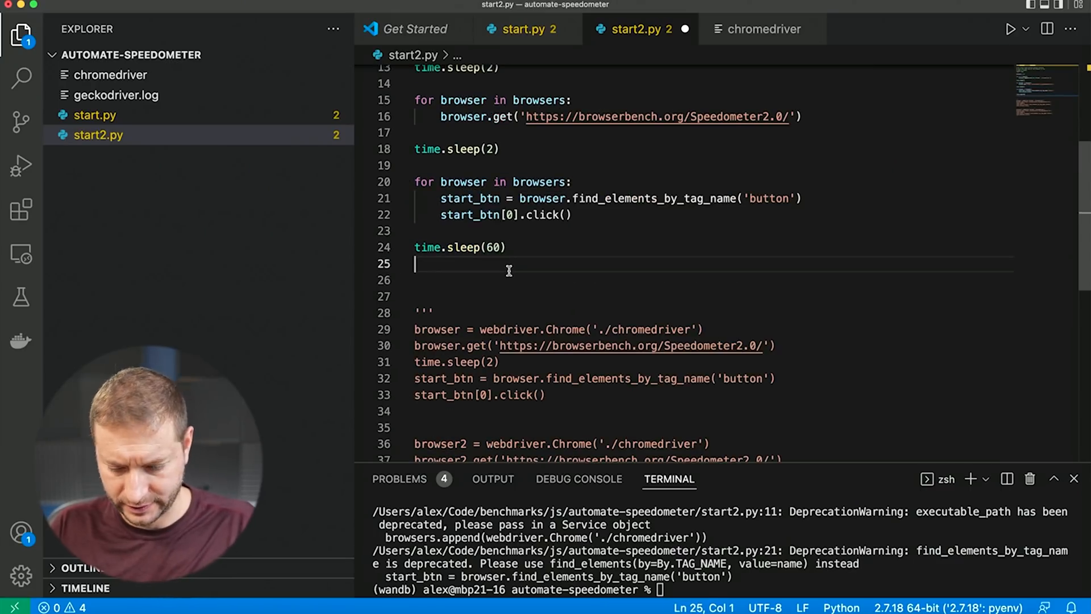
pyautogui.scroll(-3)
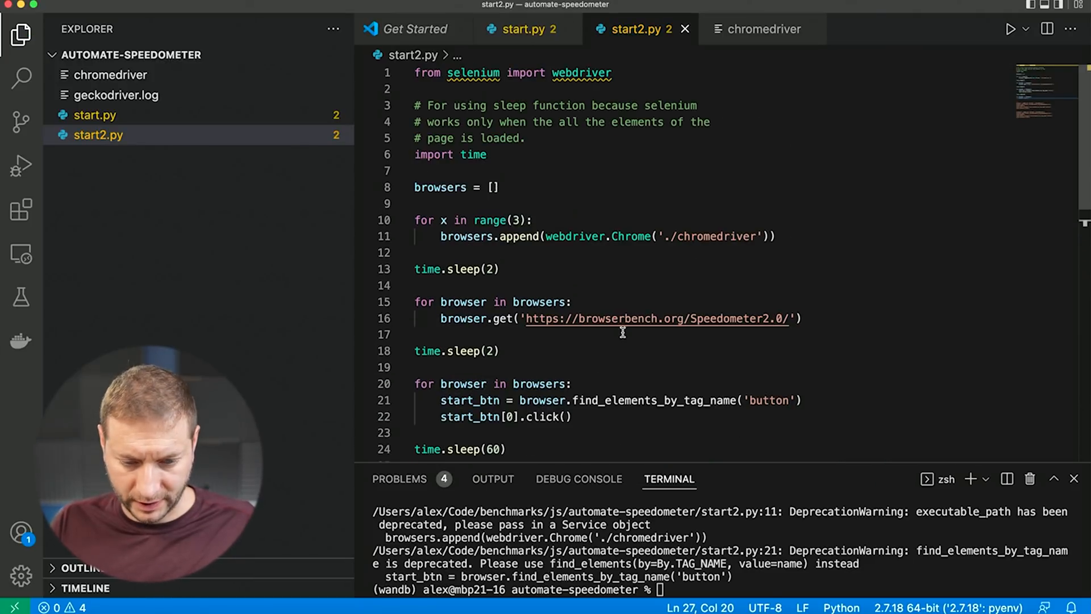
pyautogui.press('Backspace')
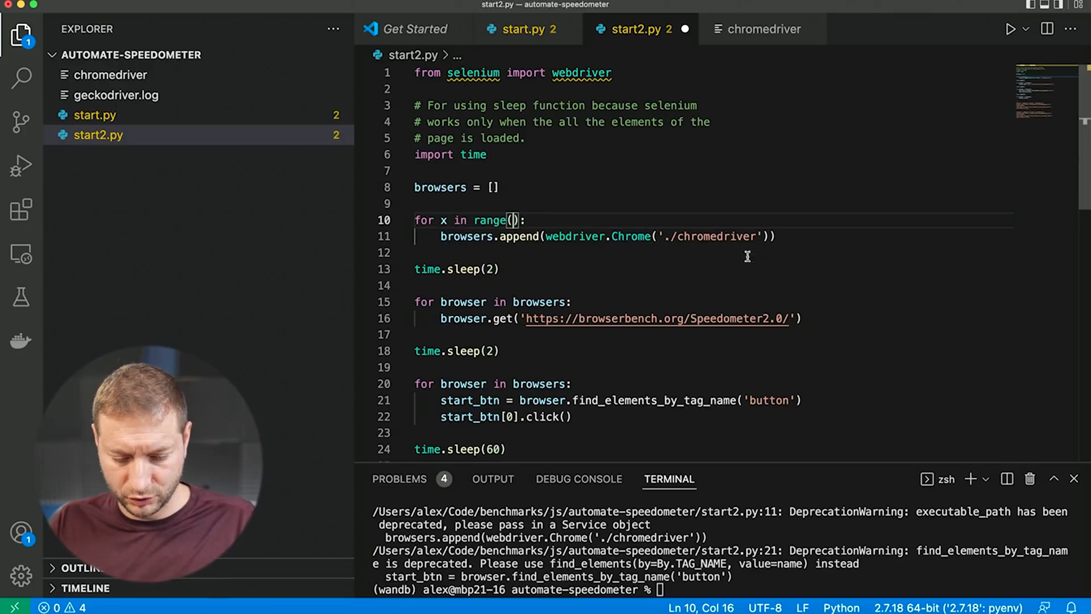
pyautogui.write('6')
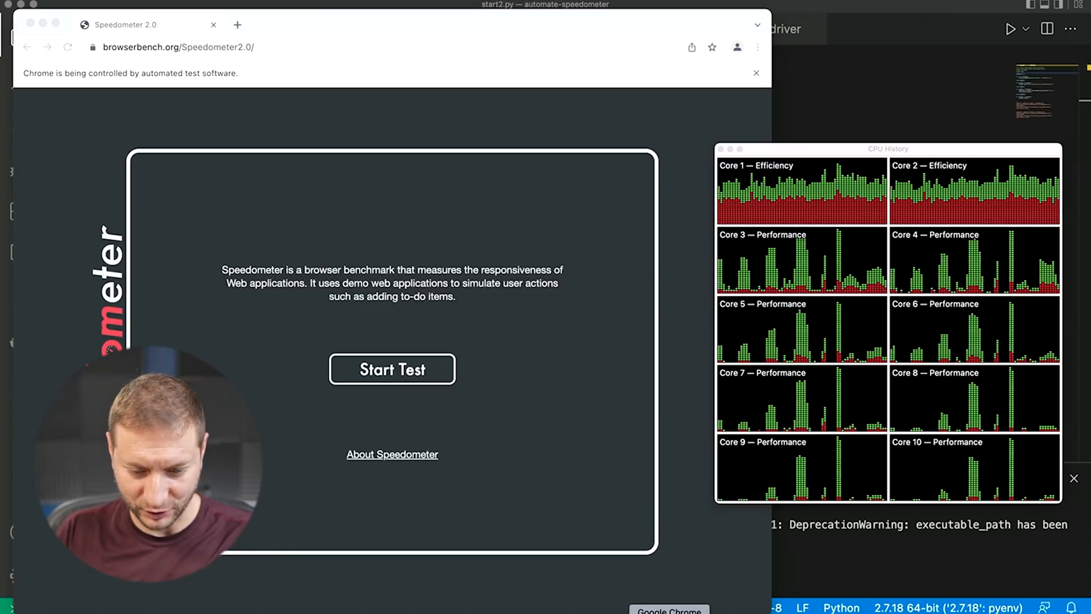
# Start the Speedometer 2.0 test run in the automated Chrome window.
pyautogui.click(391, 369)
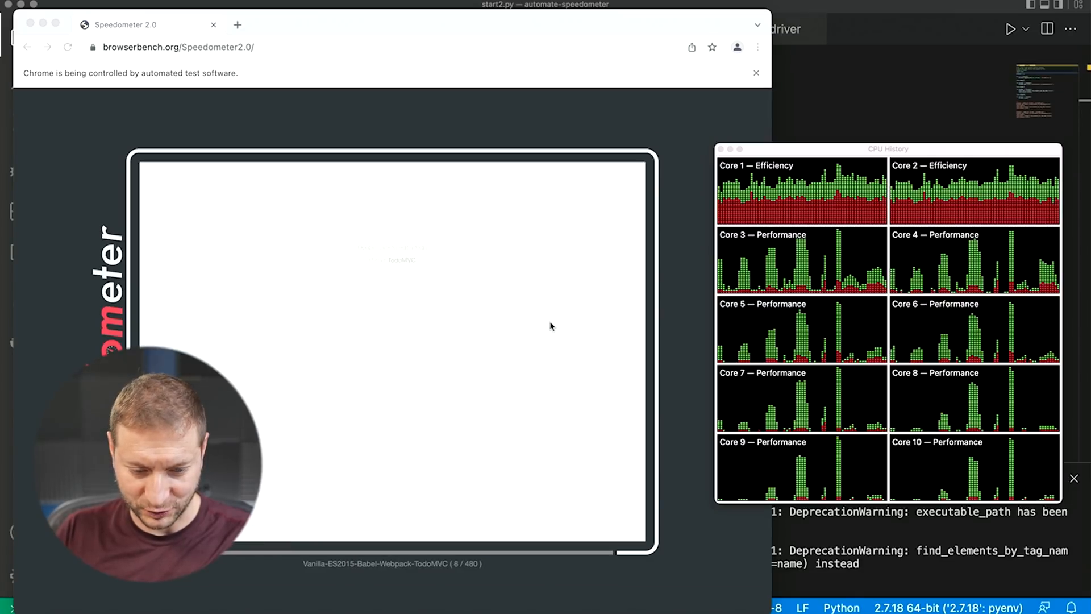